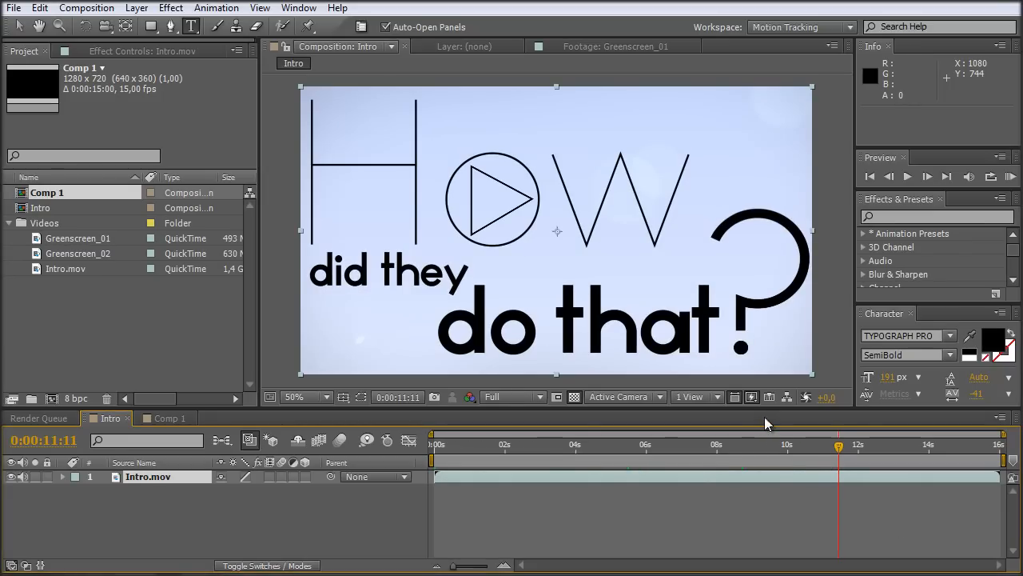
Step: Scrub the intro timeline to preview the figures walking in at different moments
{"action": "left_click_drag", "start_coordinate": [838, 453], "coordinate": [821, 453]}
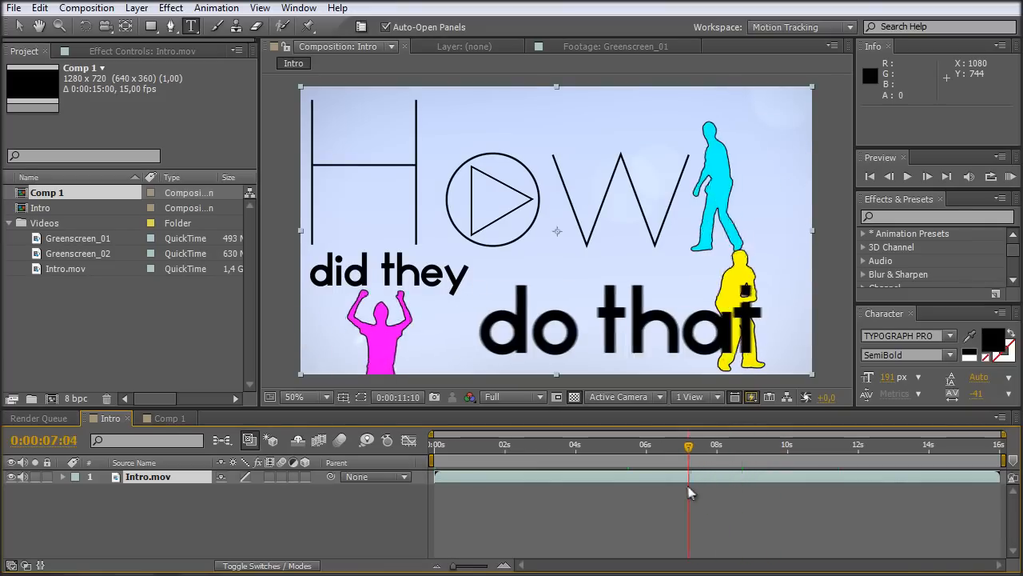
{"action": "left_click_drag", "start_coordinate": [689, 444], "coordinate": [650, 445]}
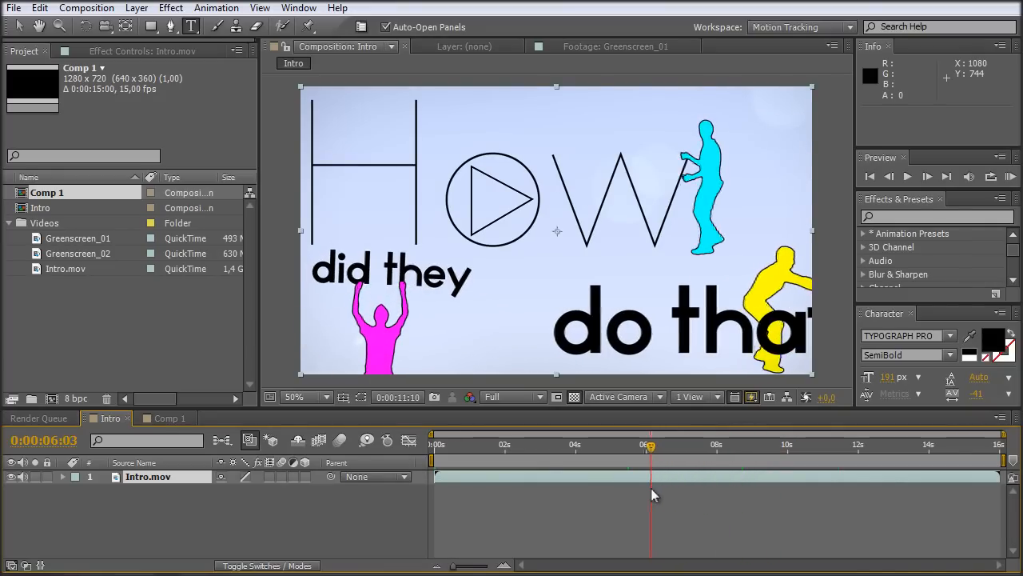
{"action": "left_click_drag", "start_coordinate": [650, 448], "coordinate": [634, 447]}
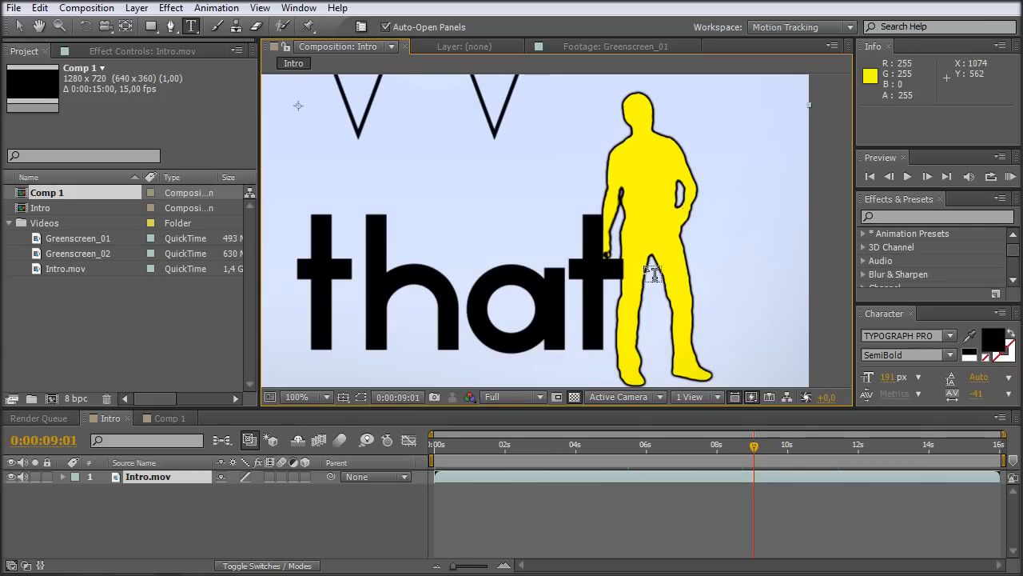
{"action": "mouse_move", "coordinate": [452, 288]}
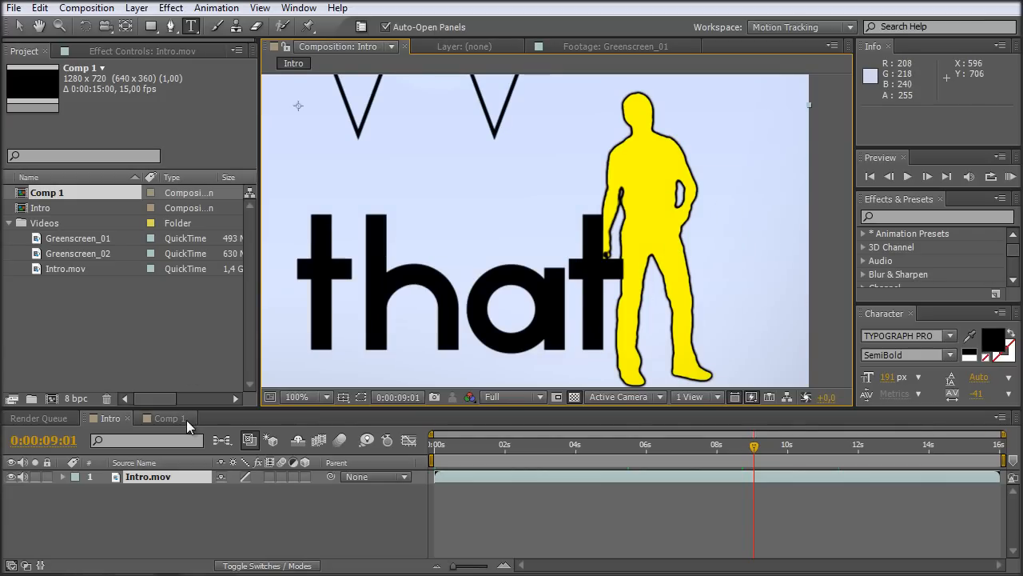
Step: Rename the Comp 1 composition to MainComp in Composition Settings
{"action": "left_click", "coordinate": [86, 7]}
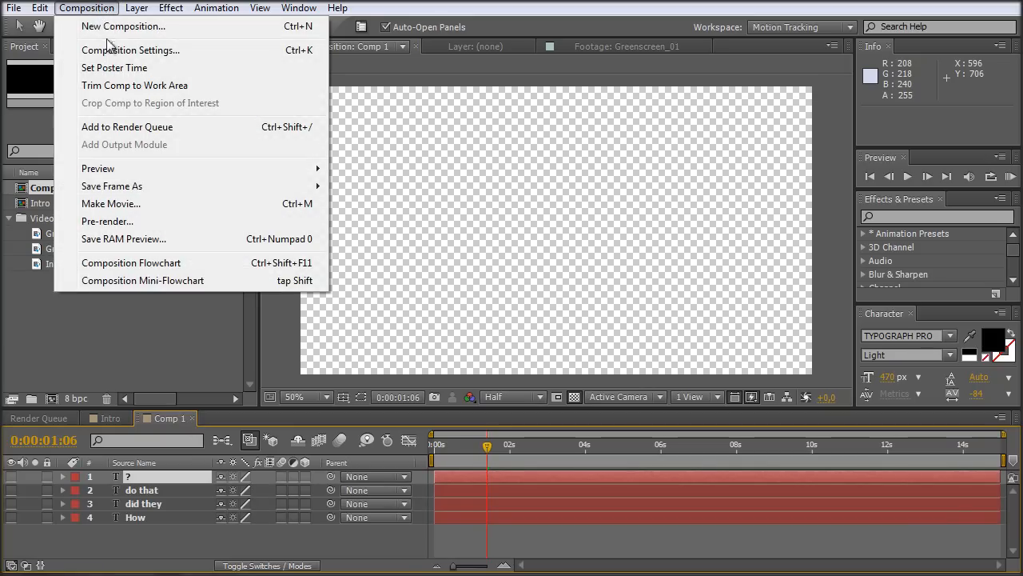
{"action": "left_click", "coordinate": [130, 50]}
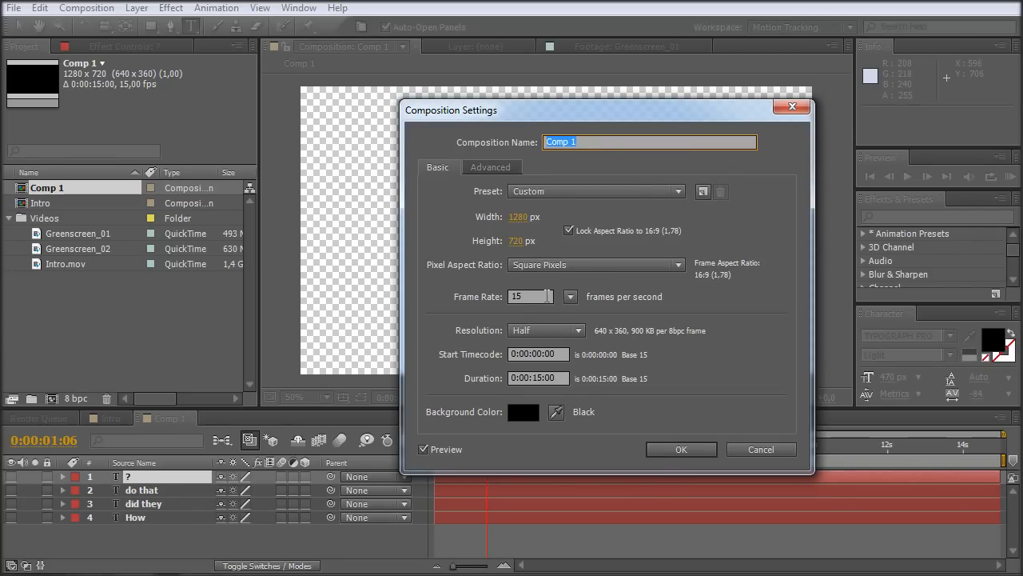
{"action": "mouse_move", "coordinate": [548, 396]}
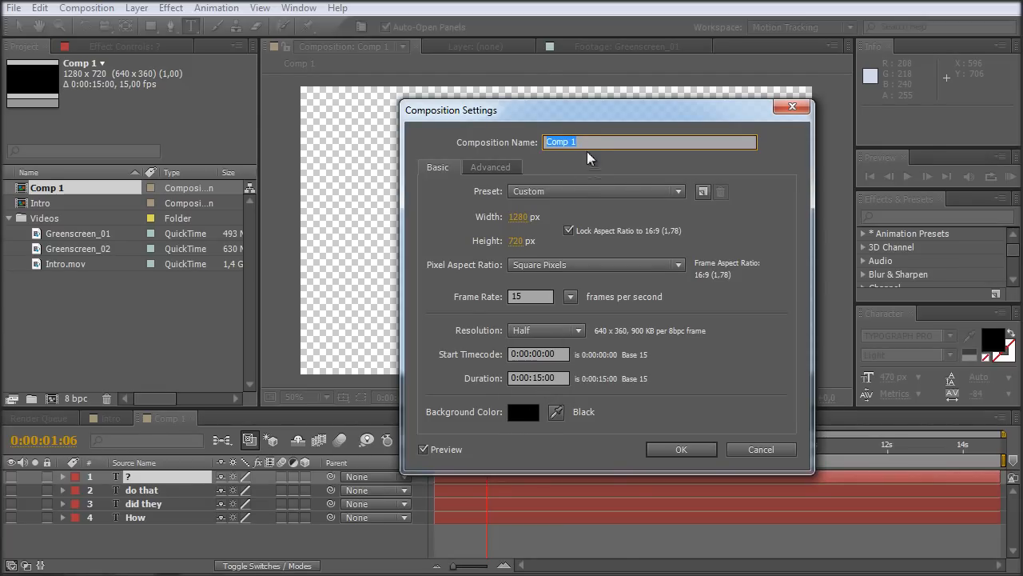
{"action": "type", "text": "Mail"}
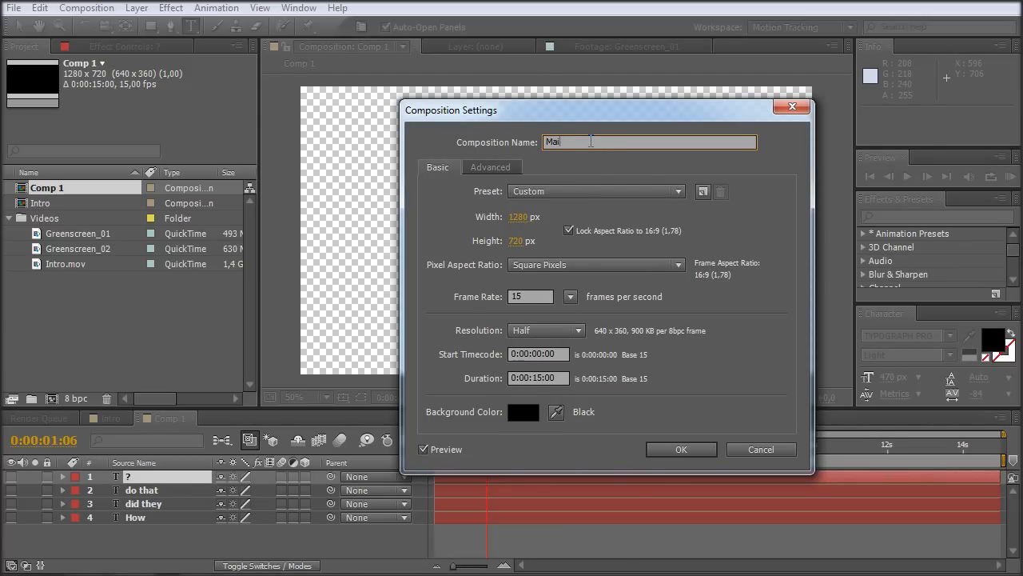
{"action": "type", "text": "nComp"}
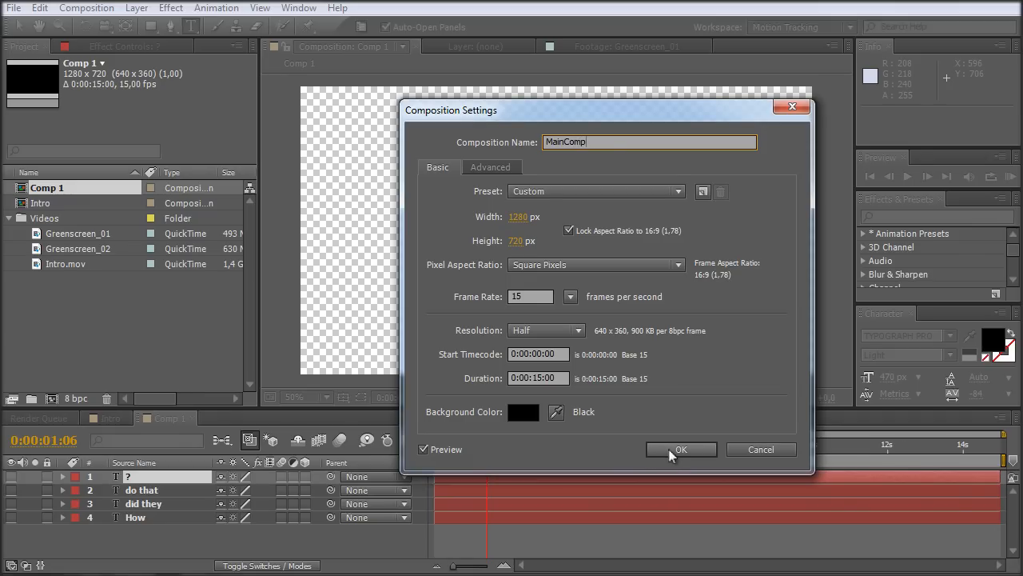
{"action": "left_click", "coordinate": [681, 449]}
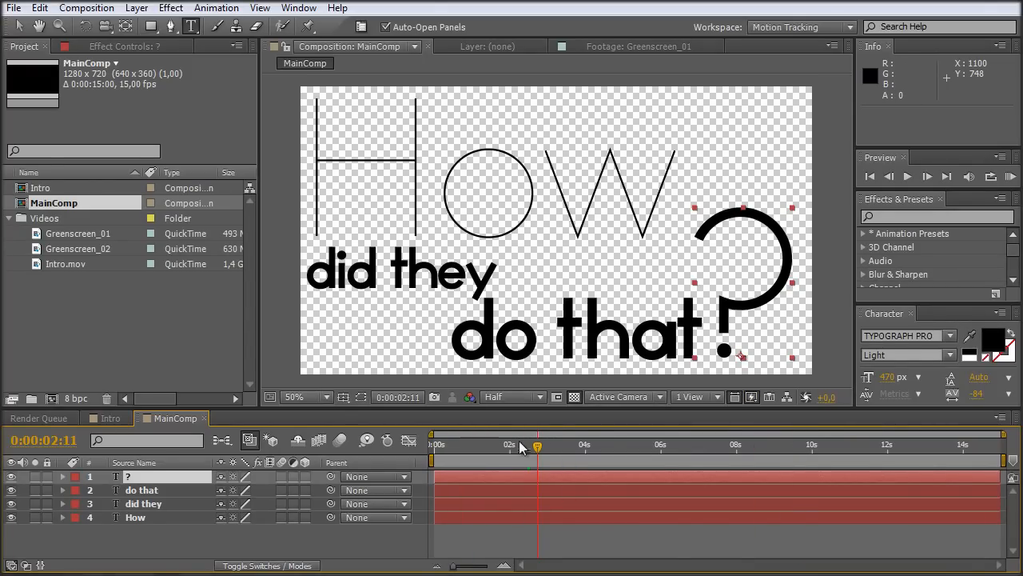
{"action": "mouse_move", "coordinate": [505, 454]}
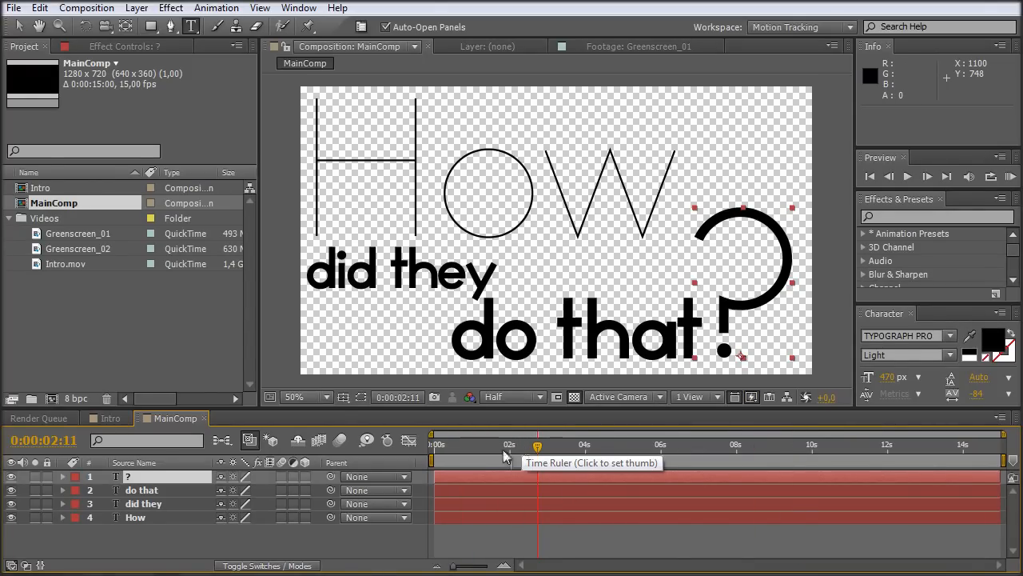
Step: Create a new full-frame solid coloured white beneath the title layers
{"action": "left_click", "coordinate": [136, 7]}
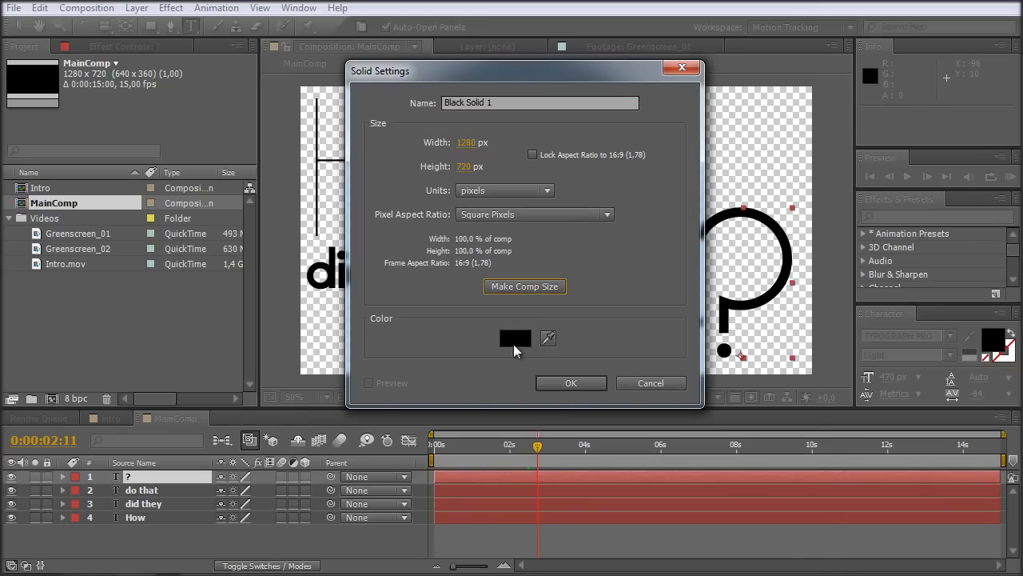
{"action": "left_click", "coordinate": [515, 337]}
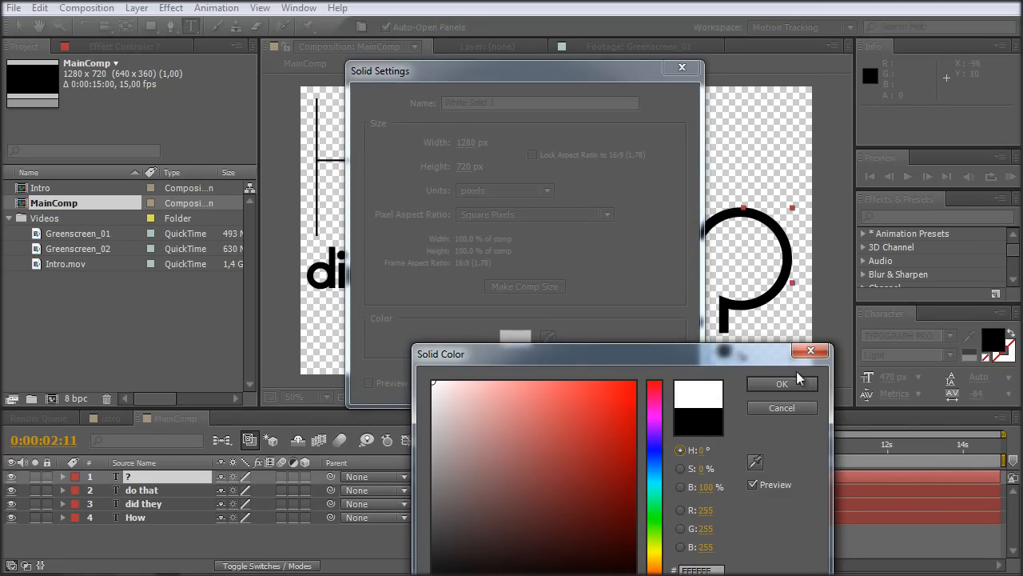
{"action": "left_click", "coordinate": [782, 383]}
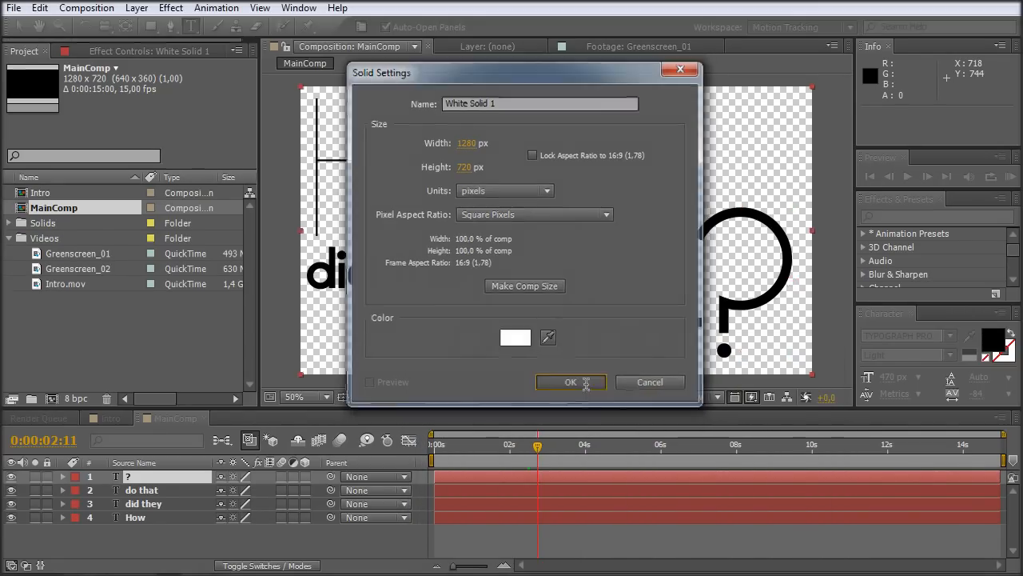
{"action": "left_click", "coordinate": [570, 381]}
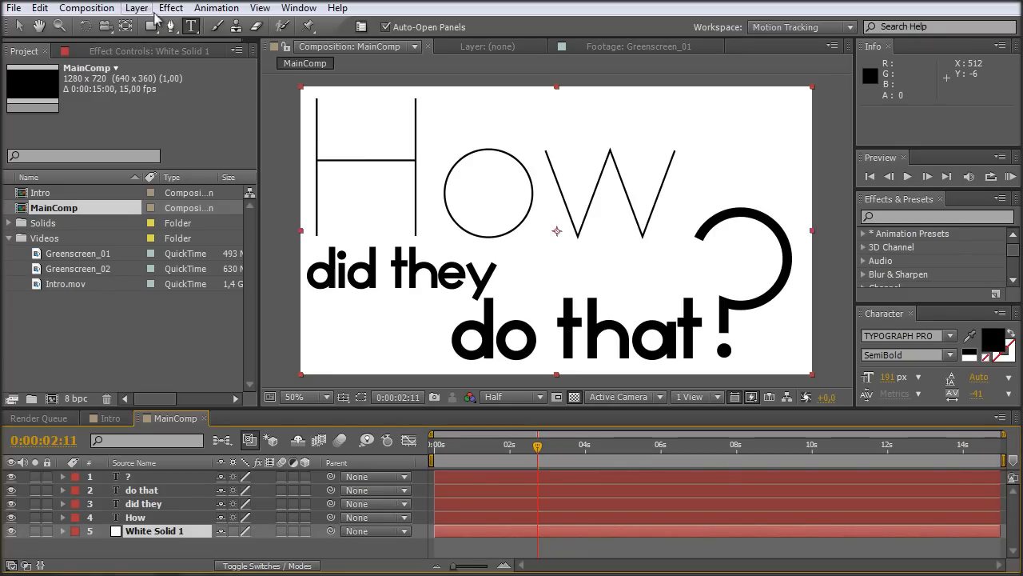
Step: Apply the Ramp effect to the white solid and rename the layer BG
{"action": "left_click", "coordinate": [171, 7]}
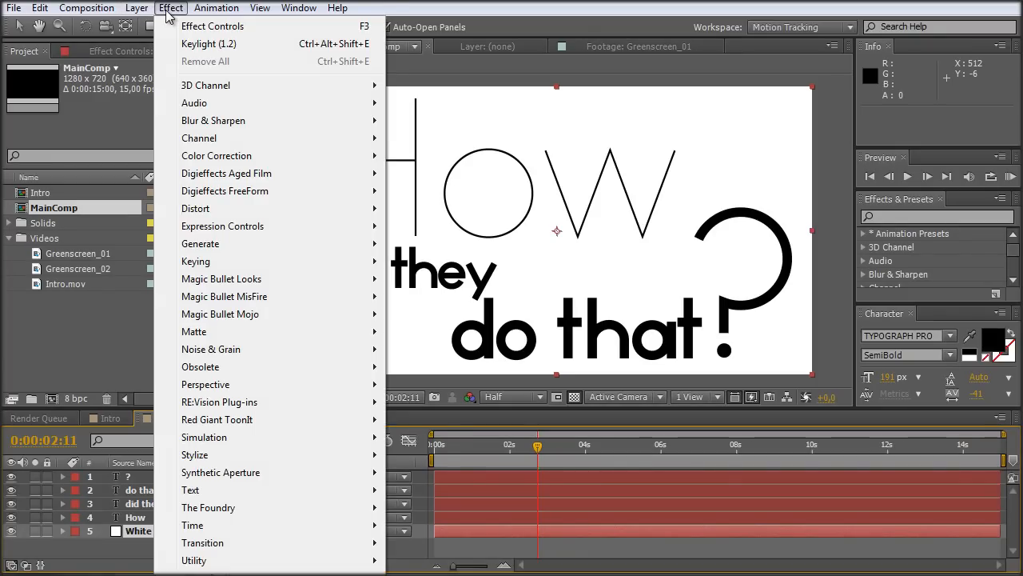
{"action": "mouse_move", "coordinate": [256, 280]}
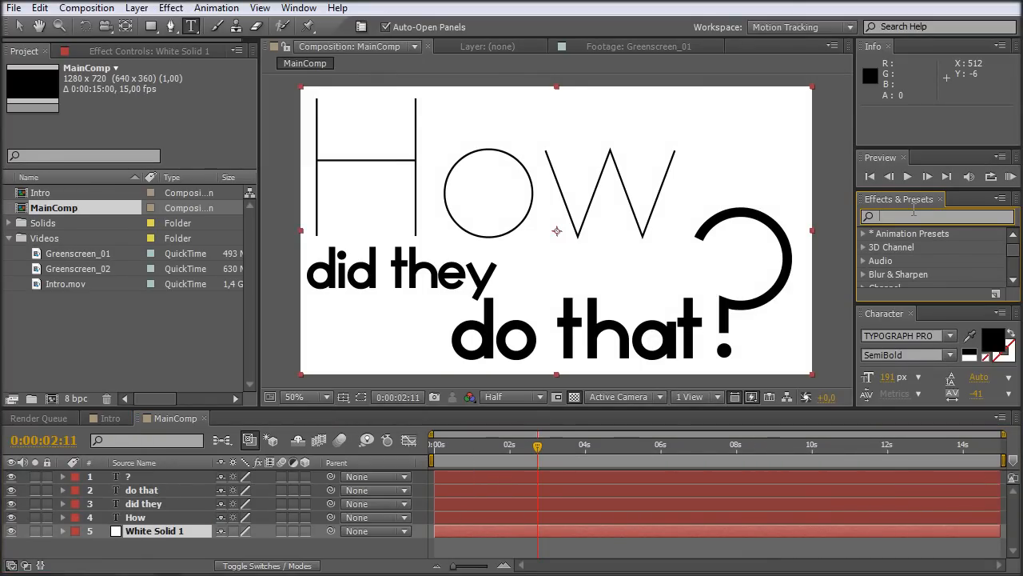
{"action": "type", "text": "ramp"}
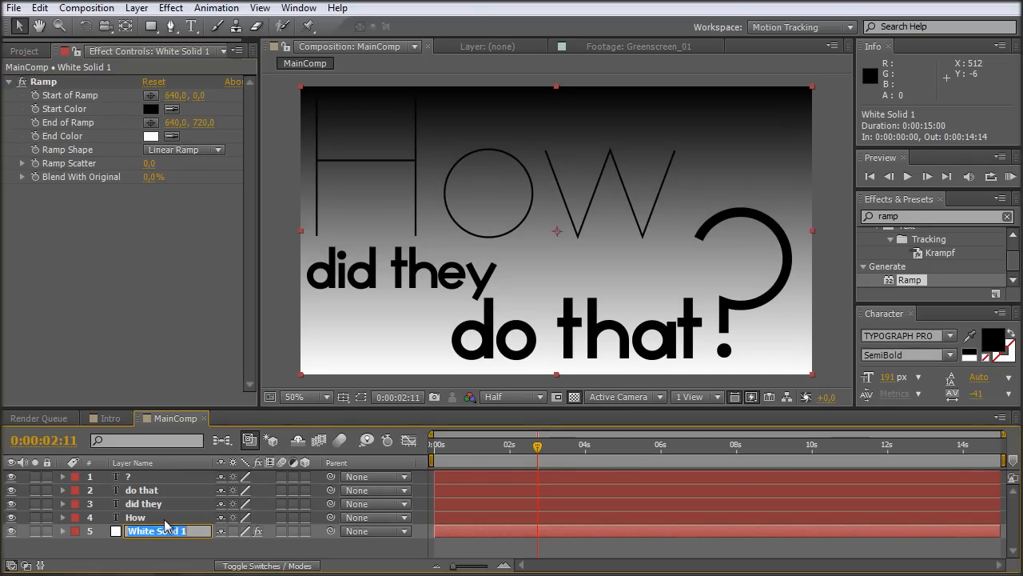
{"action": "type", "text": "BG"}
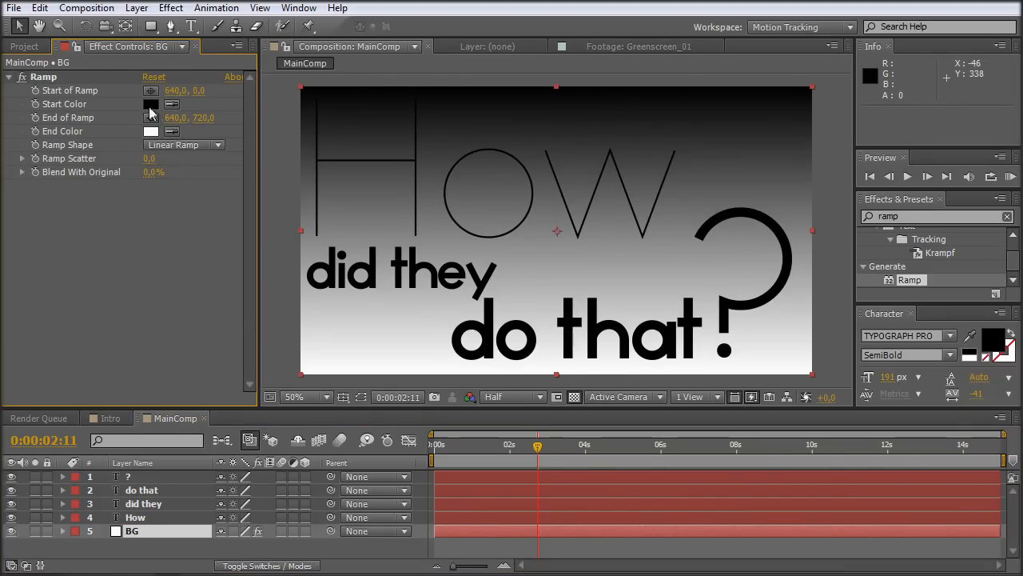
Step: Set the BG Ramp start colour to a bright blue and end colour to pale blue
{"action": "left_click", "coordinate": [151, 104]}
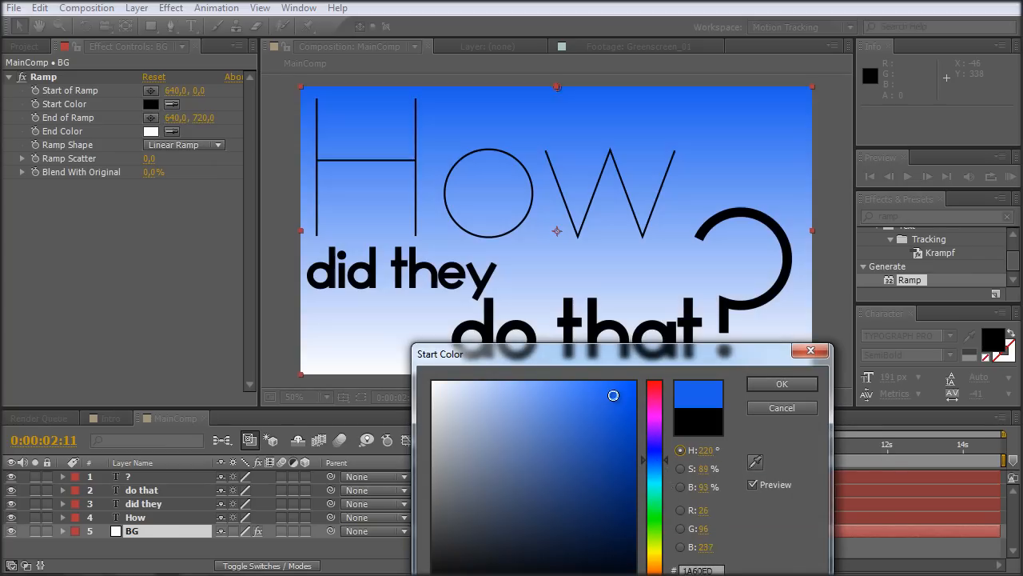
{"action": "left_click_drag", "start_coordinate": [614, 395], "coordinate": [584, 394]}
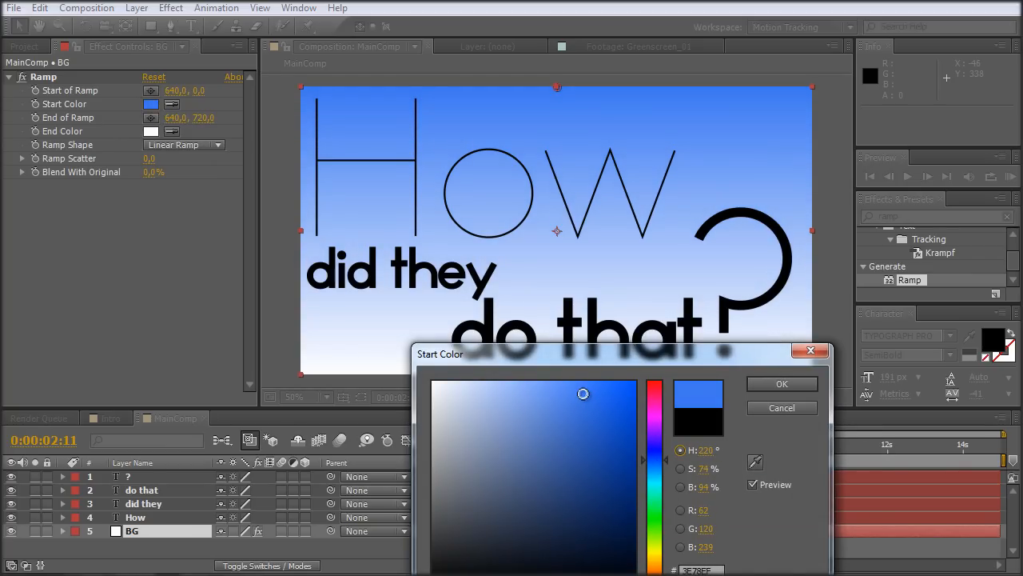
{"action": "left_click", "coordinate": [781, 384]}
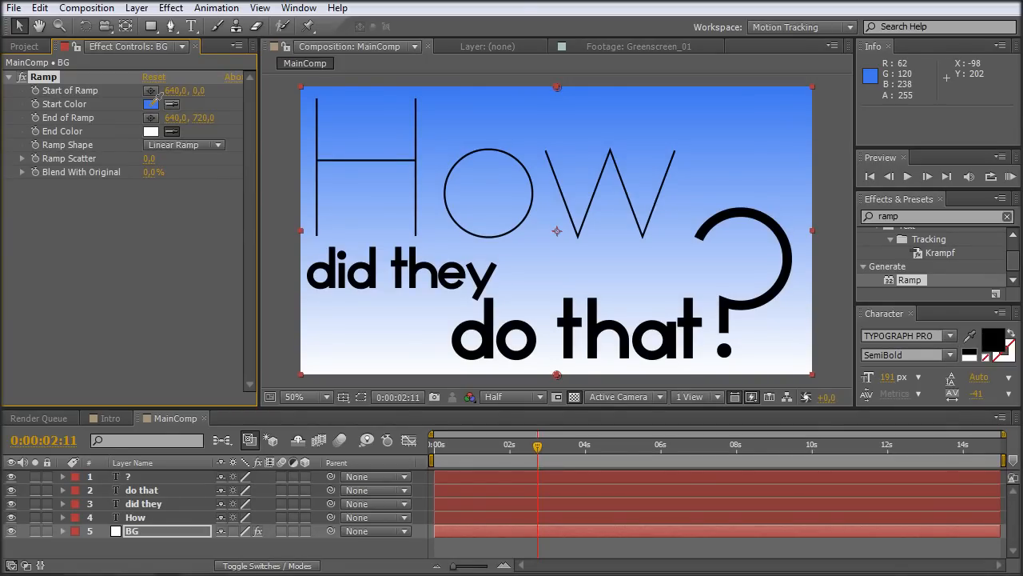
{"action": "left_click", "coordinate": [151, 131]}
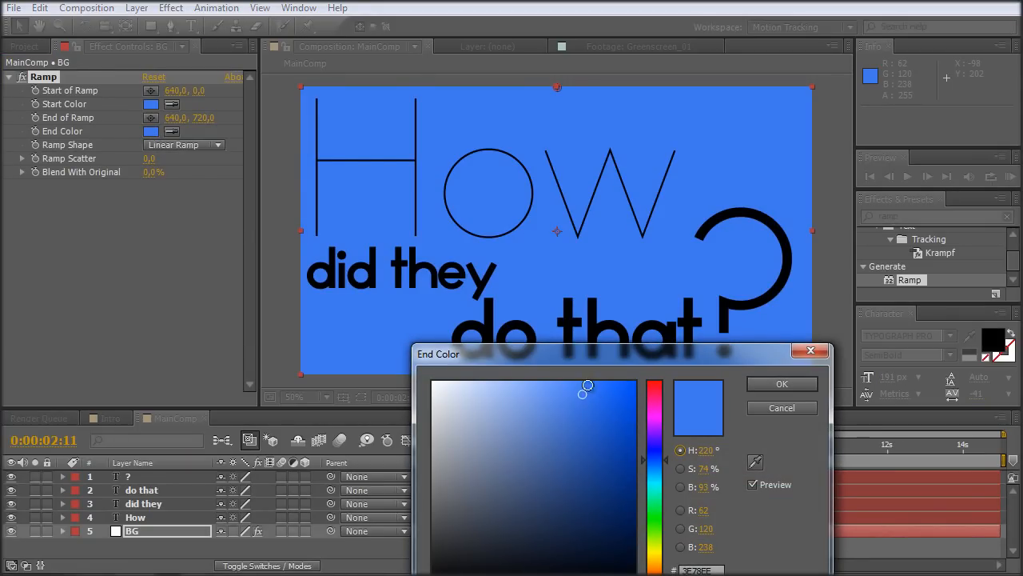
{"action": "left_click_drag", "start_coordinate": [587, 388], "coordinate": [556, 394]}
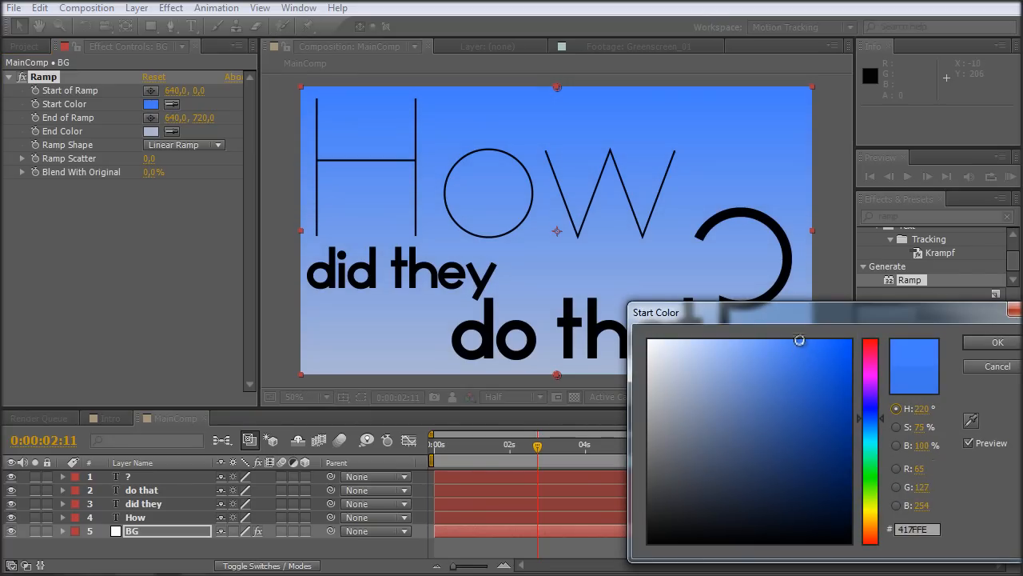
{"action": "left_click_drag", "start_coordinate": [800, 339], "coordinate": [769, 334]}
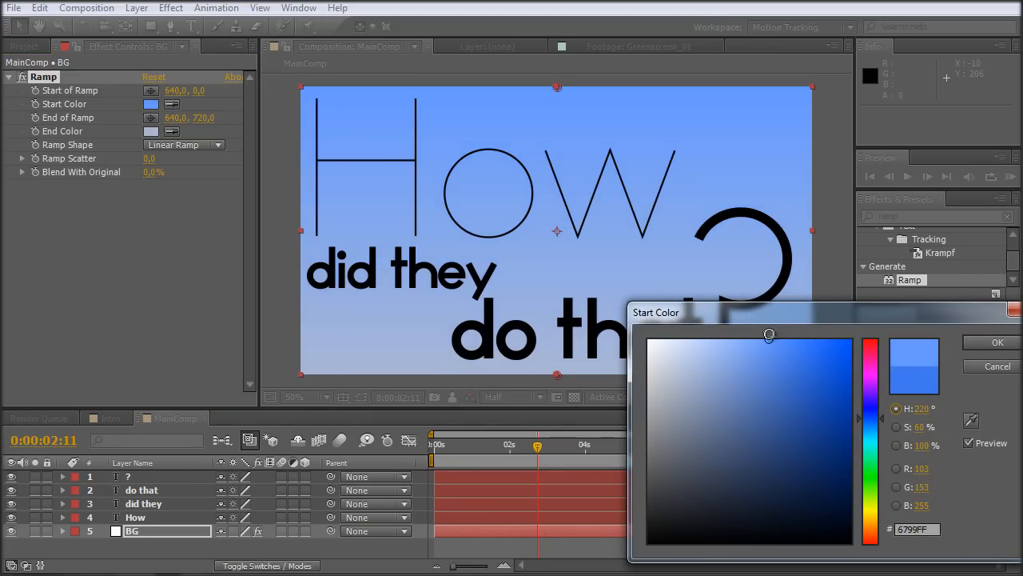
{"action": "left_click", "coordinate": [998, 342]}
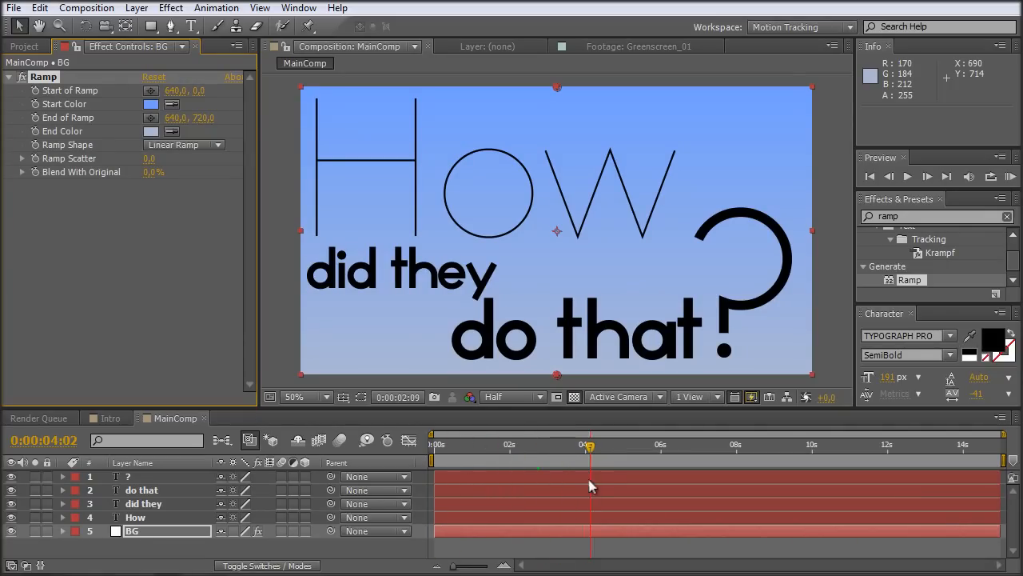
Step: Create a new composition from the Greenscreen_01 clip in the Videos folder
{"action": "left_click", "coordinate": [24, 46]}
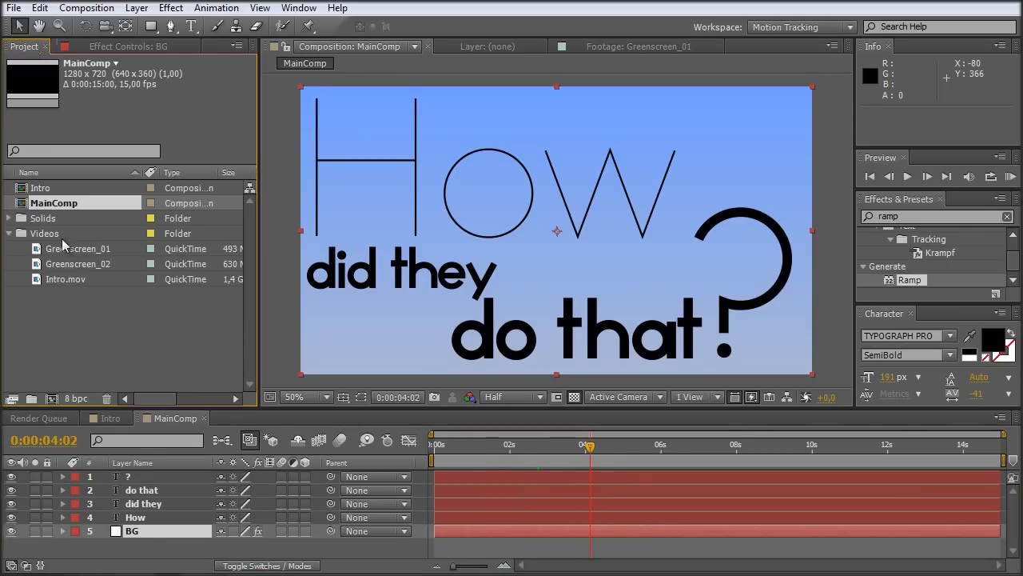
{"action": "left_click", "coordinate": [9, 233]}
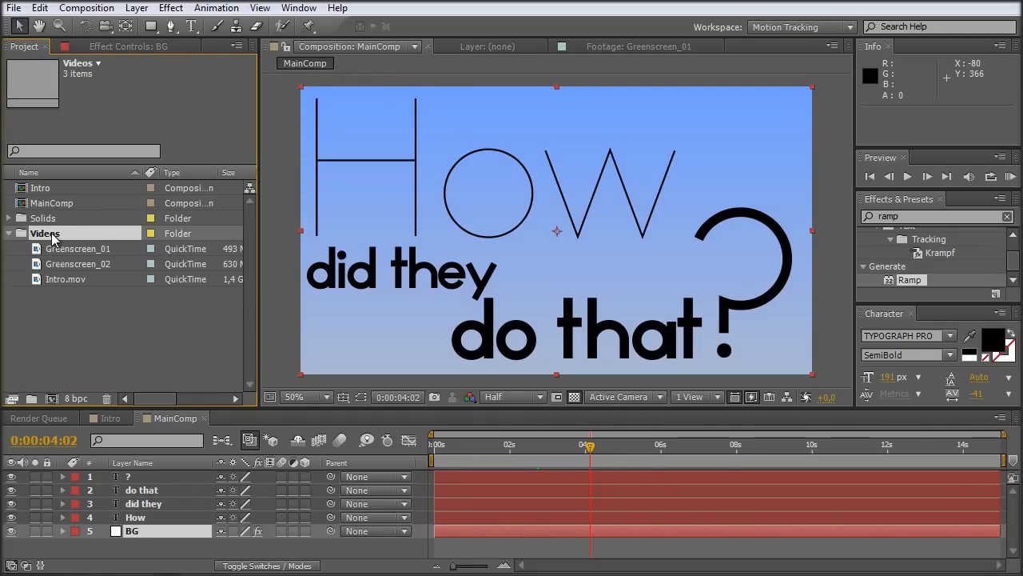
{"action": "left_click", "coordinate": [77, 248]}
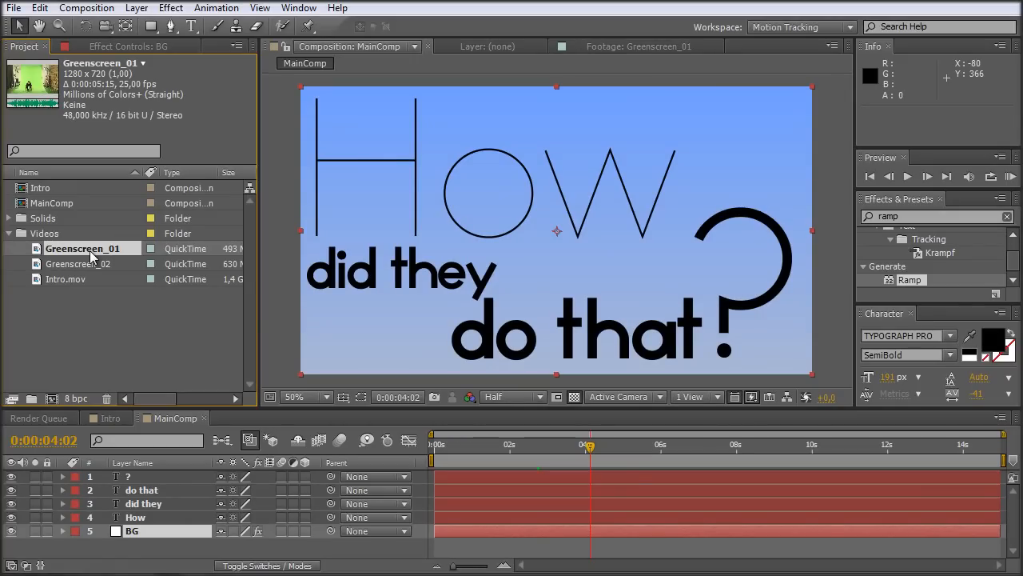
{"action": "left_click_drag", "start_coordinate": [80, 248], "coordinate": [80, 256]}
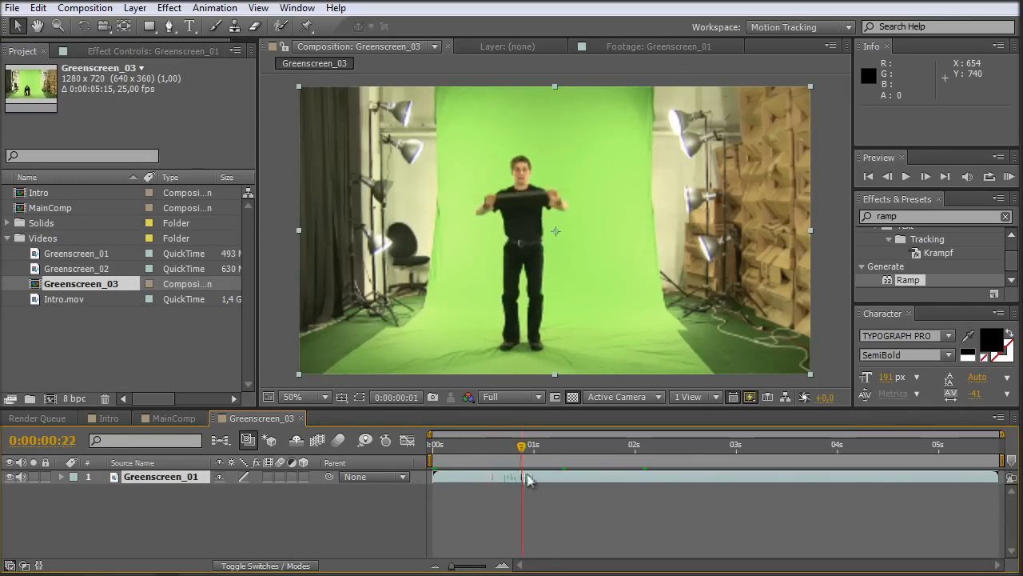
Step: Scrub through the green-screen footage and set the current time to one second
{"action": "left_click_drag", "start_coordinate": [522, 444], "coordinate": [632, 444]}
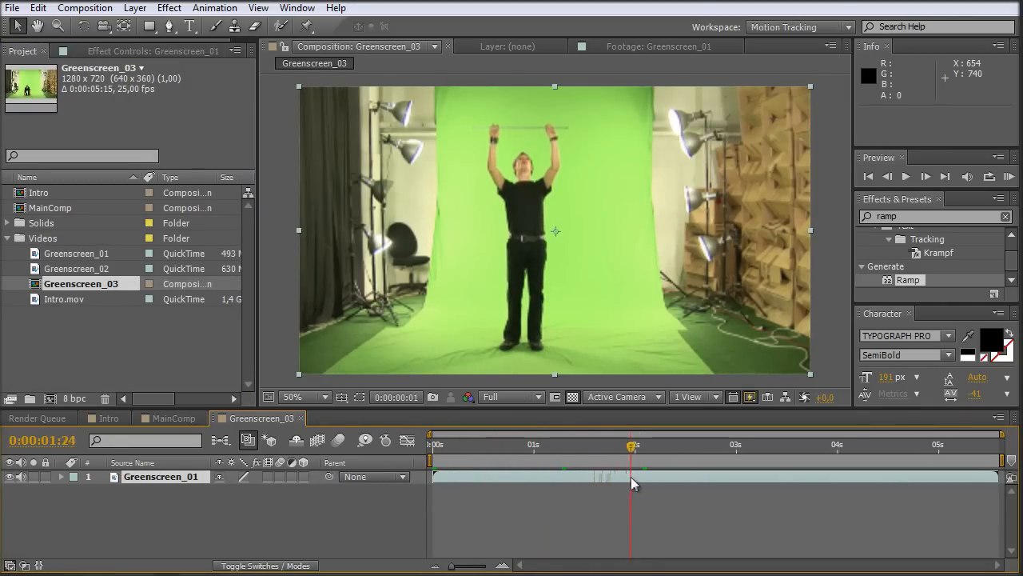
{"action": "left_click_drag", "start_coordinate": [632, 475], "coordinate": [767, 475]}
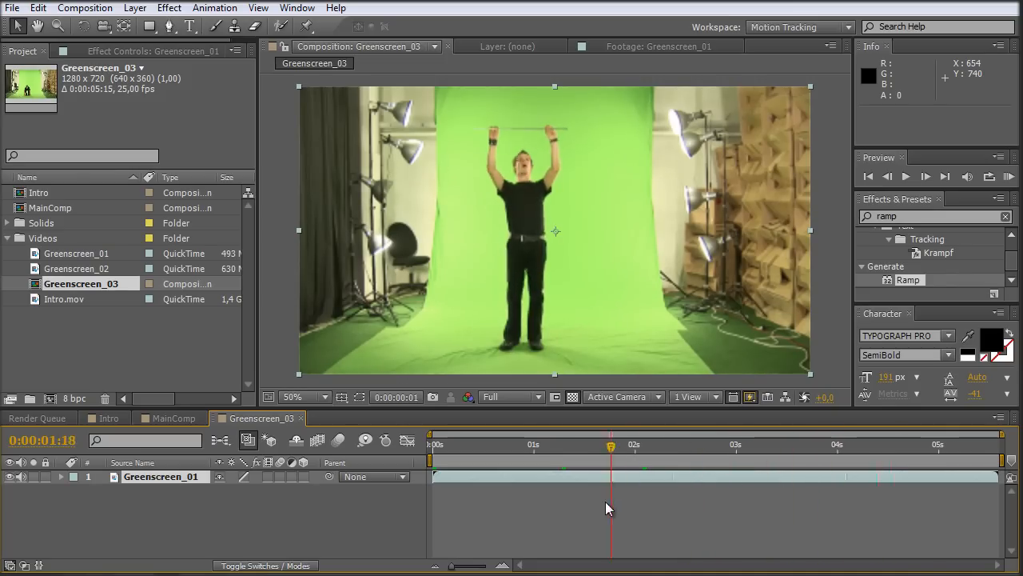
{"action": "left_click_drag", "start_coordinate": [611, 445], "coordinate": [538, 444]}
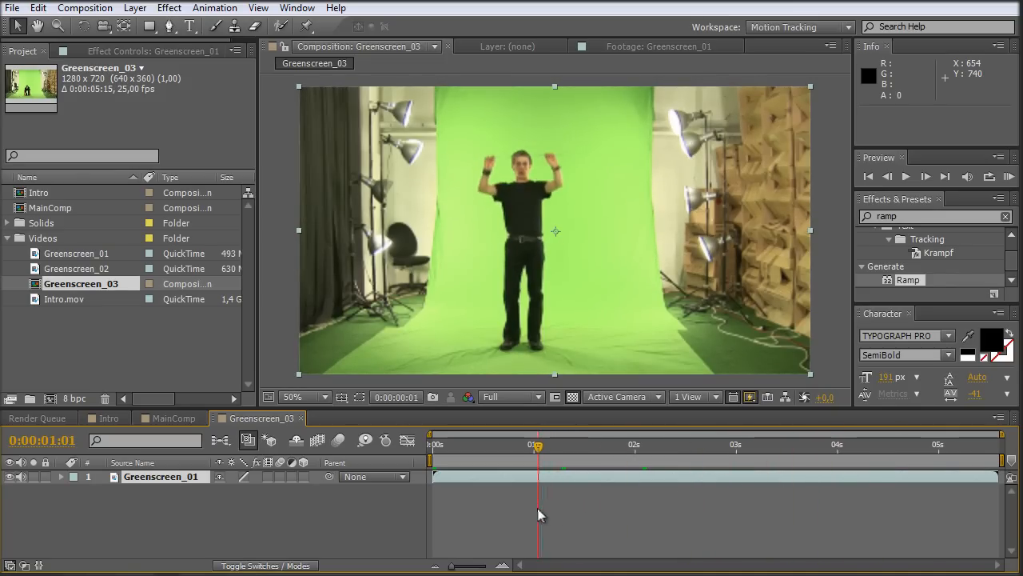
{"action": "left_click_drag", "start_coordinate": [537, 446], "coordinate": [534, 445]}
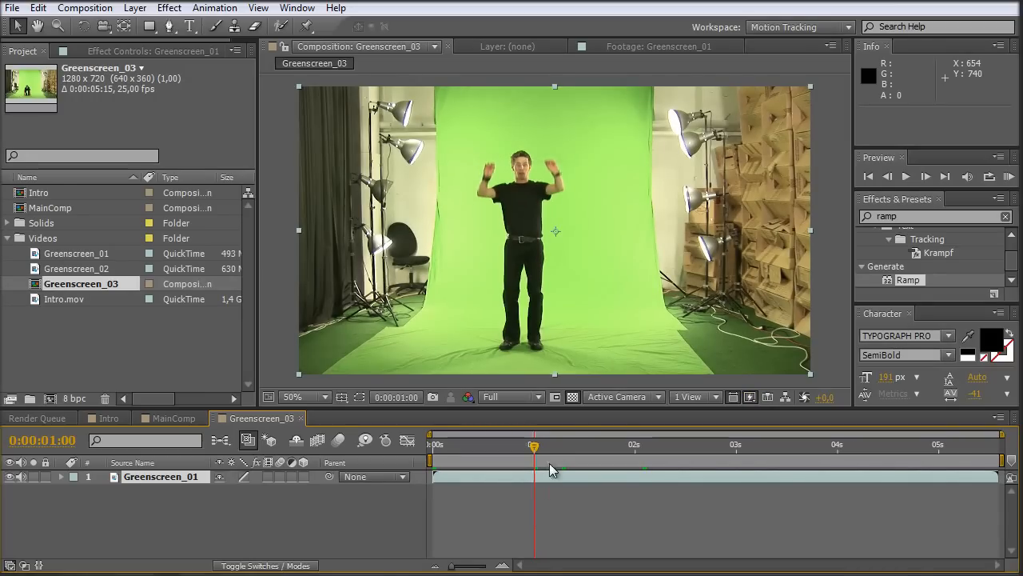
{"action": "mouse_move", "coordinate": [544, 269]}
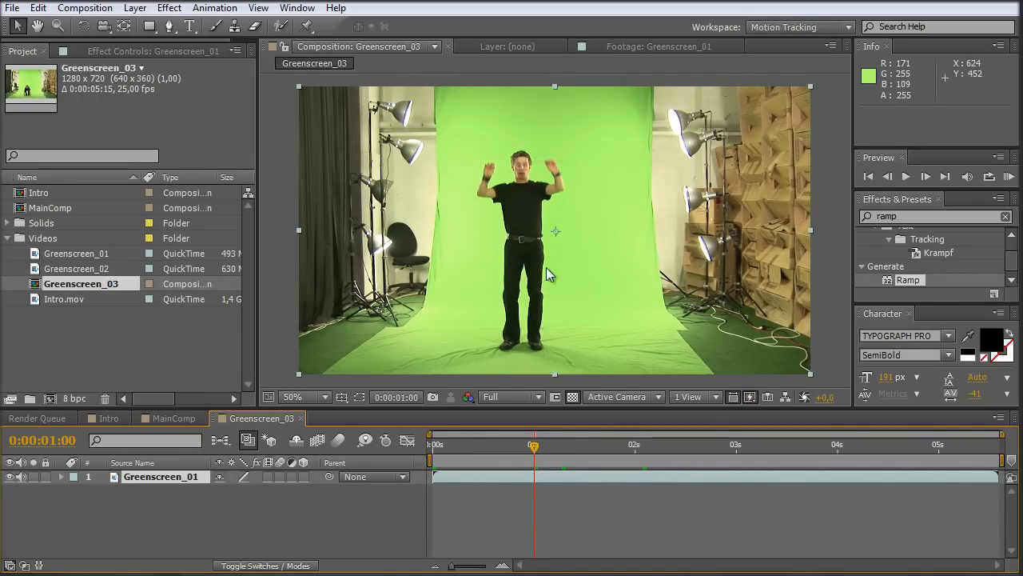
{"action": "mouse_move", "coordinate": [551, 232]}
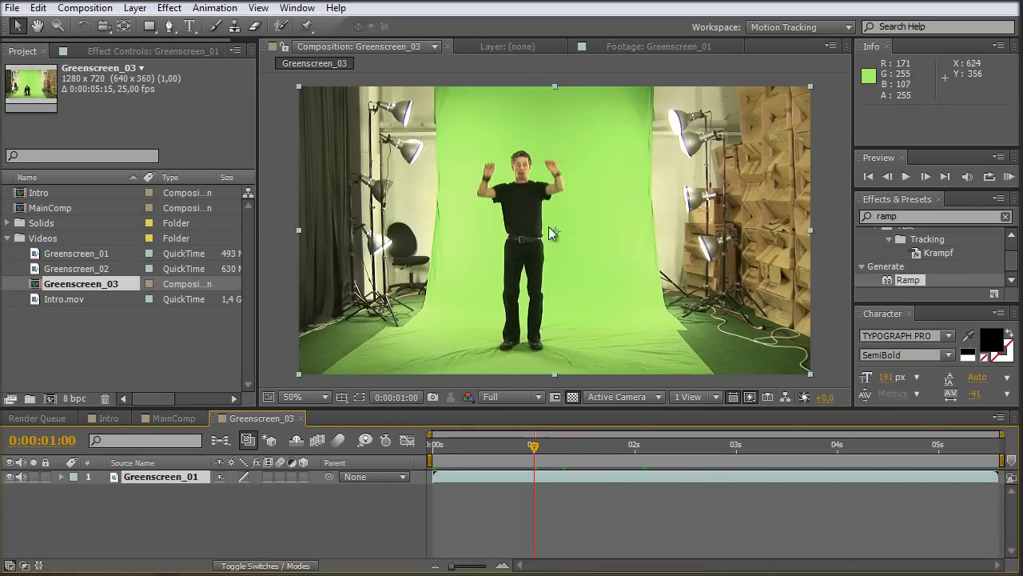
{"action": "mouse_move", "coordinate": [556, 246]}
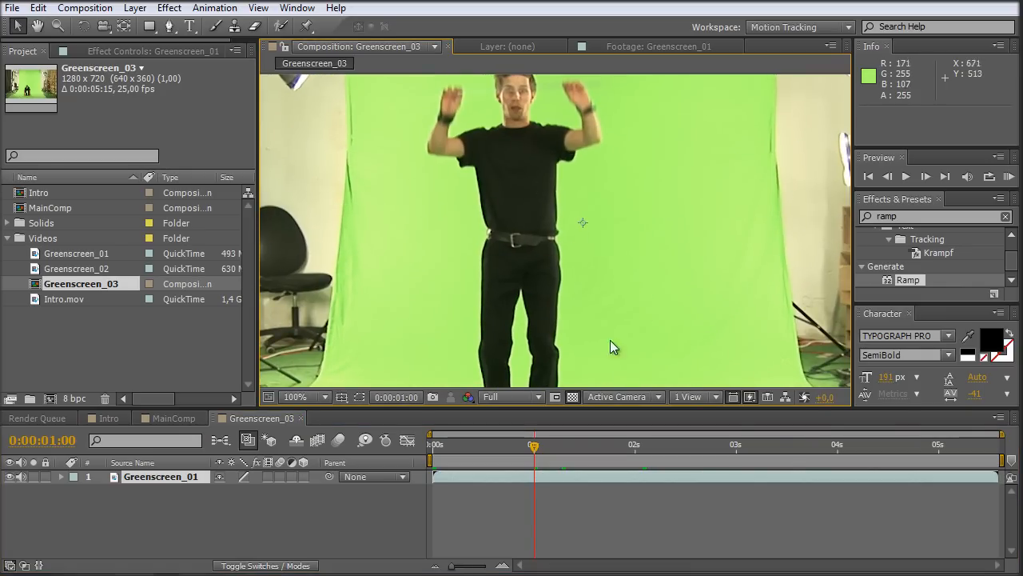
{"action": "mouse_move", "coordinate": [560, 294]}
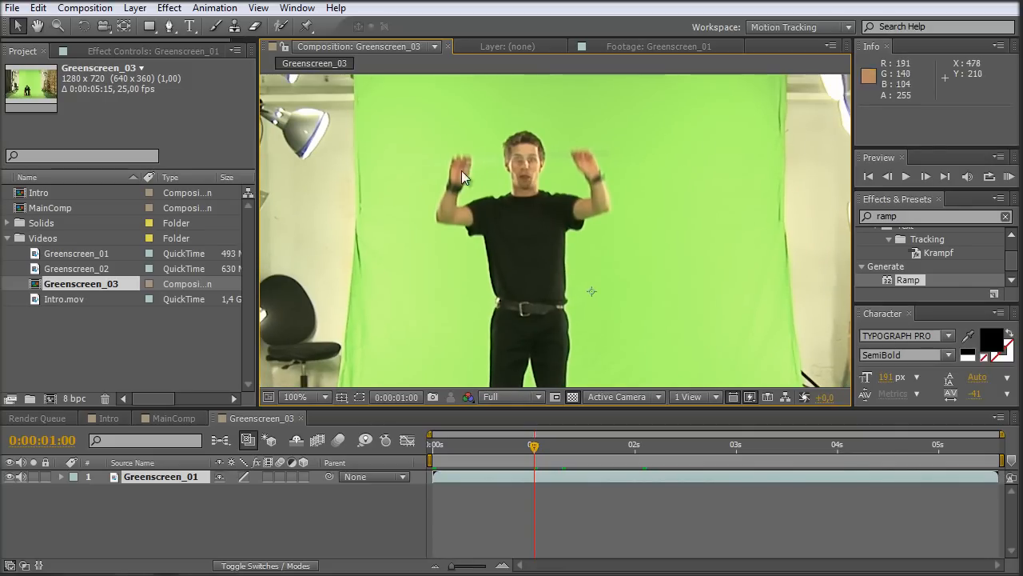
{"action": "mouse_move", "coordinate": [572, 198]}
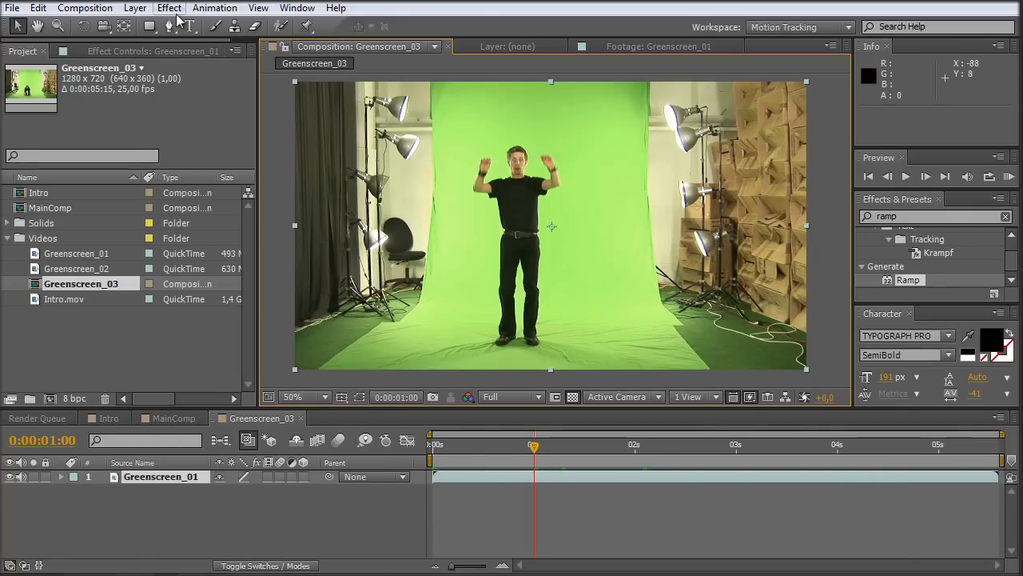
Step: Apply Keylight (1.2) to Greenscreen_01 and set its View to Screen Matte
{"action": "left_click", "coordinate": [169, 7]}
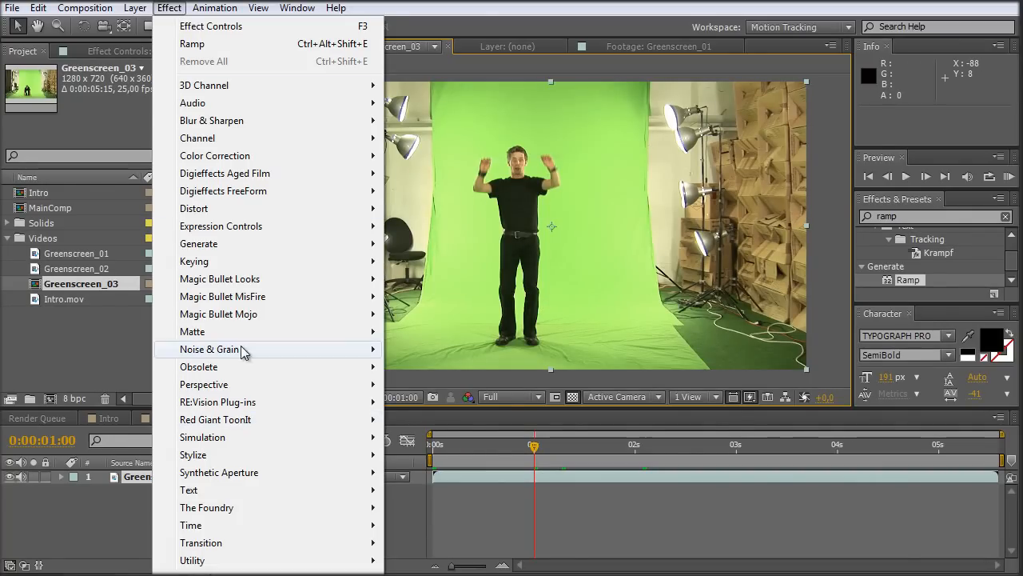
{"action": "mouse_move", "coordinate": [195, 261]}
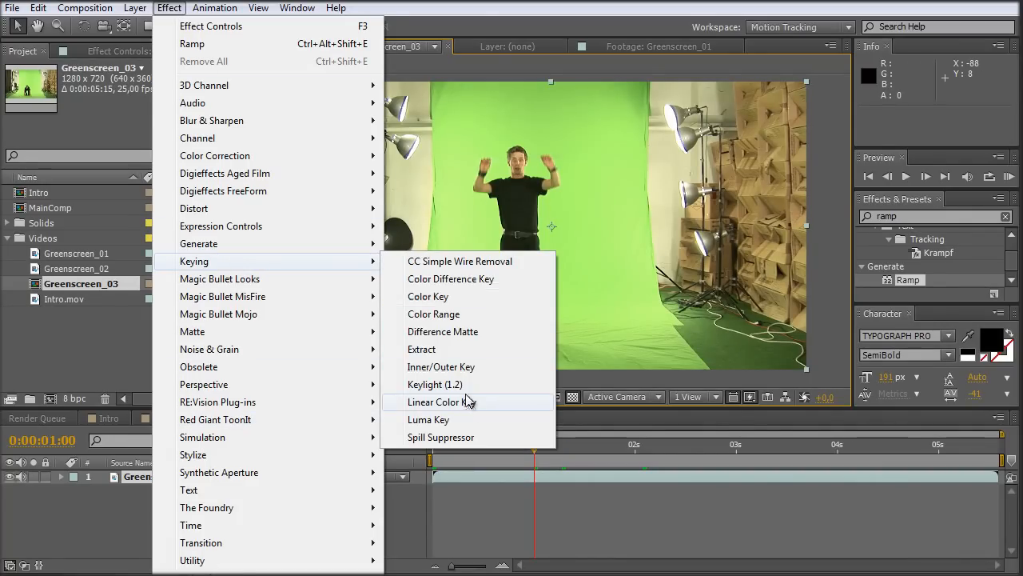
{"action": "left_click", "coordinate": [436, 384]}
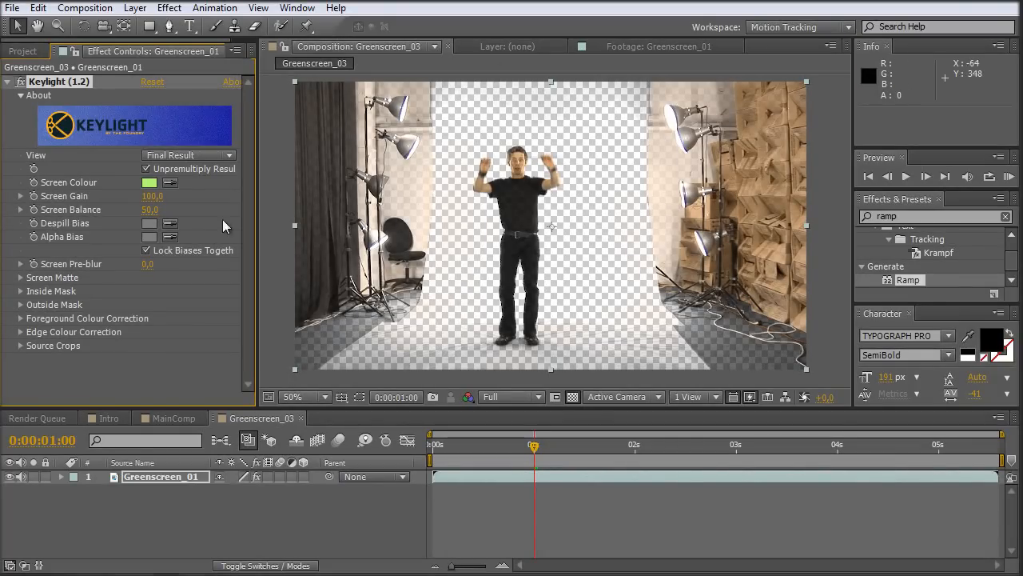
{"action": "left_click", "coordinate": [188, 155]}
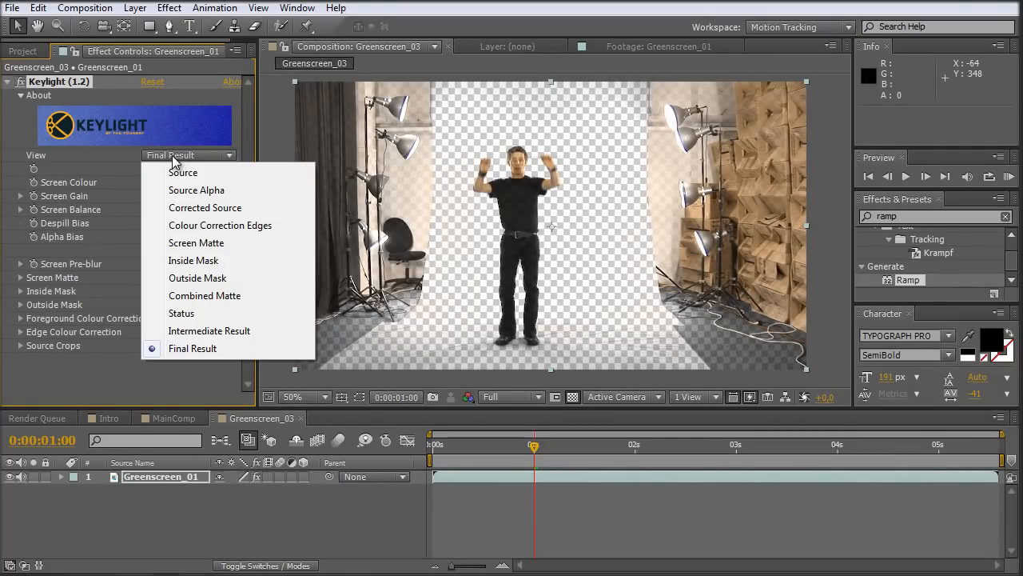
{"action": "left_click", "coordinate": [196, 242]}
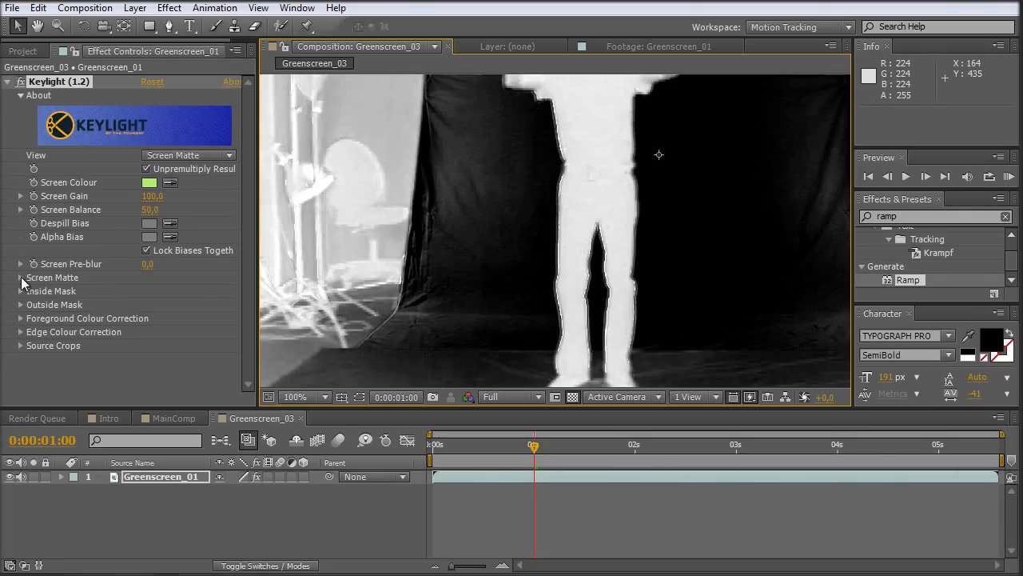
Step: Harden the Keylight matte with Clip Black 50, Clip White 52 and Shrink/Grow -1.0
{"action": "left_click", "coordinate": [20, 277]}
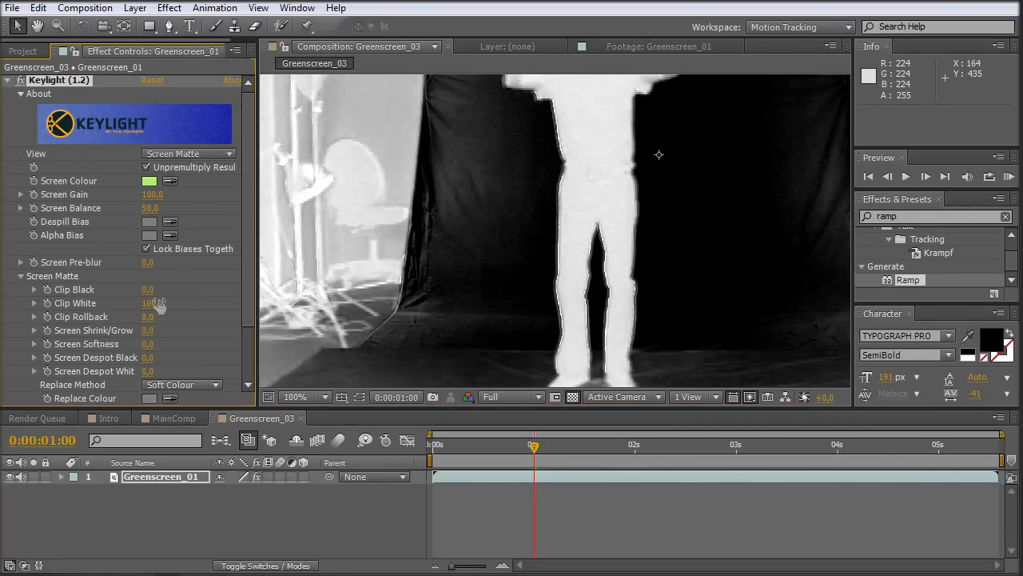
{"action": "left_click_drag", "start_coordinate": [148, 288], "coordinate": [159, 289]}
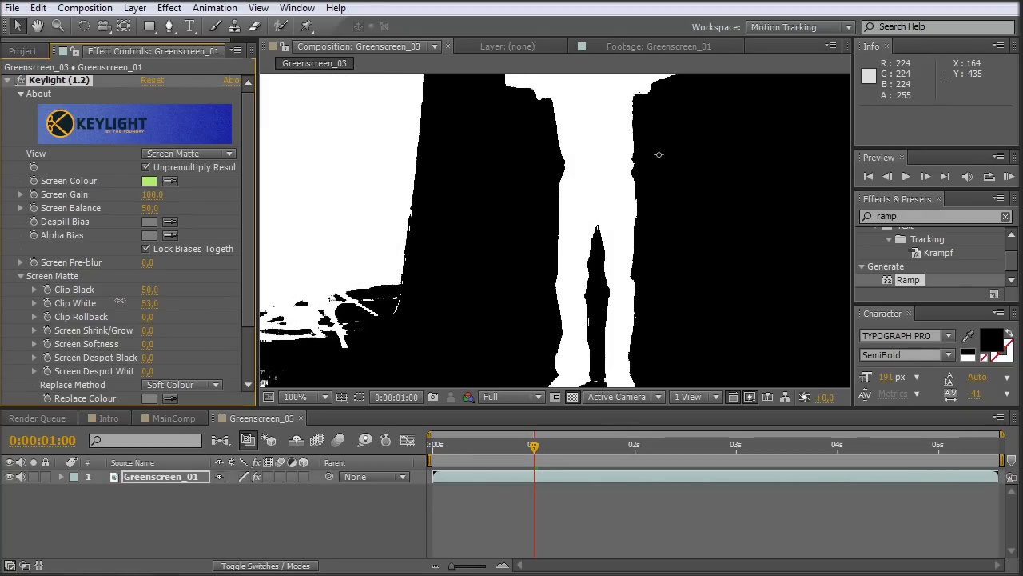
{"action": "double_click", "coordinate": [149, 302]}
{"action": "type", "text": "52"}
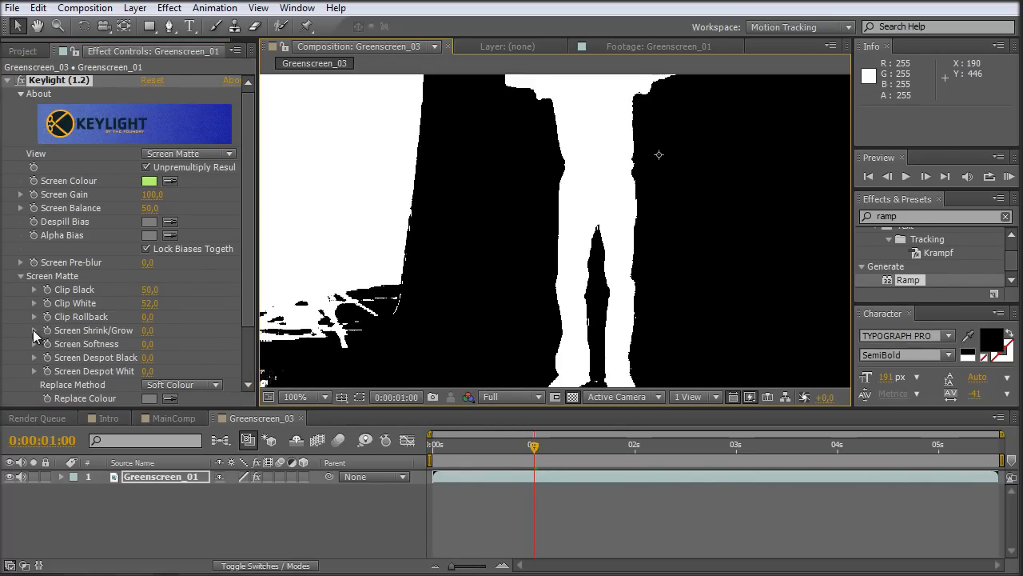
{"action": "left_click", "coordinate": [35, 330]}
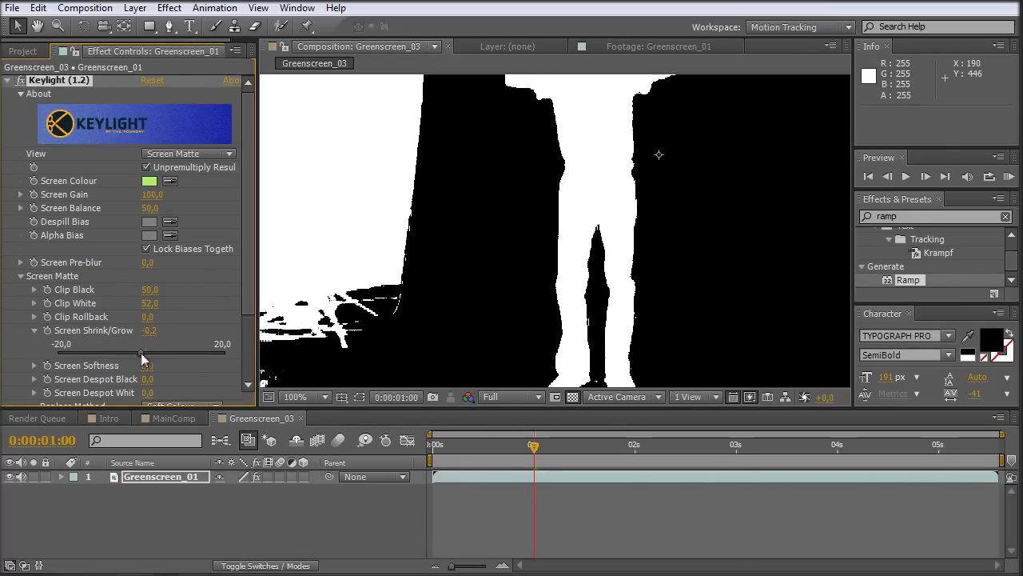
{"action": "left_click", "coordinate": [149, 330]}
{"action": "type", "text": "-1"}
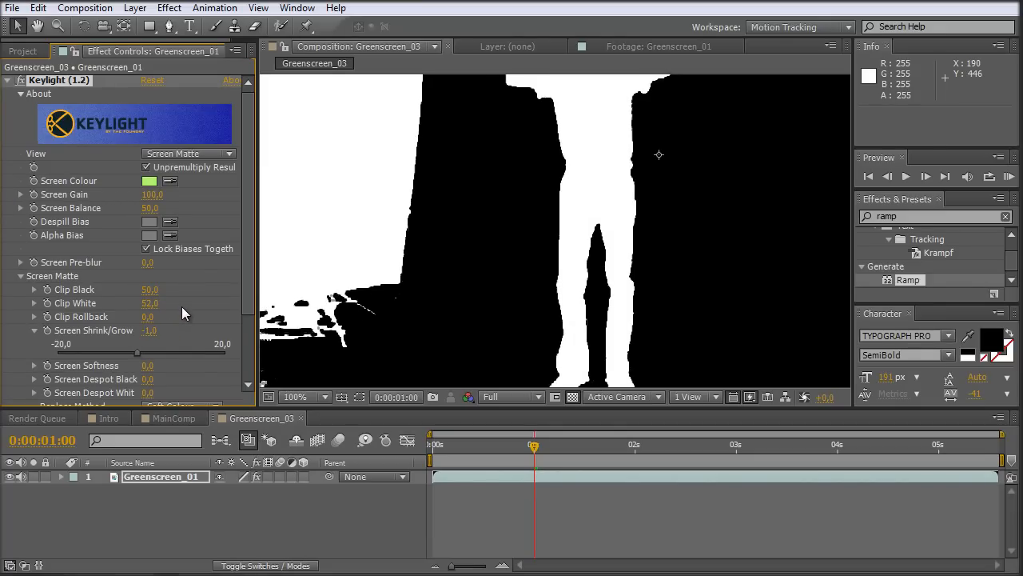
{"action": "mouse_move", "coordinate": [640, 260]}
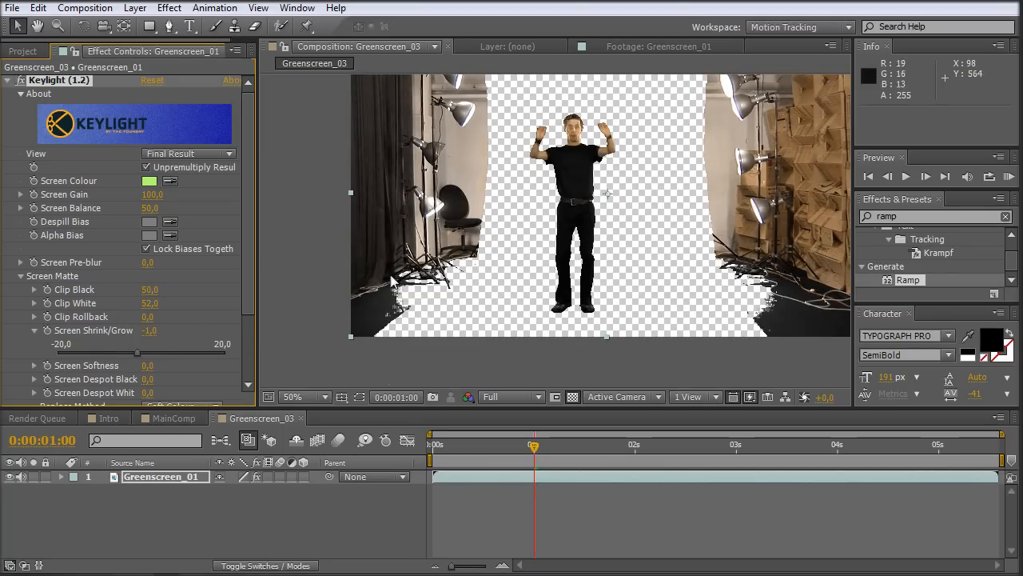
Step: Draw a rectangular mask around the keyed man, widen it to include his raised arms, then view Intro
{"action": "left_click", "coordinate": [149, 27]}
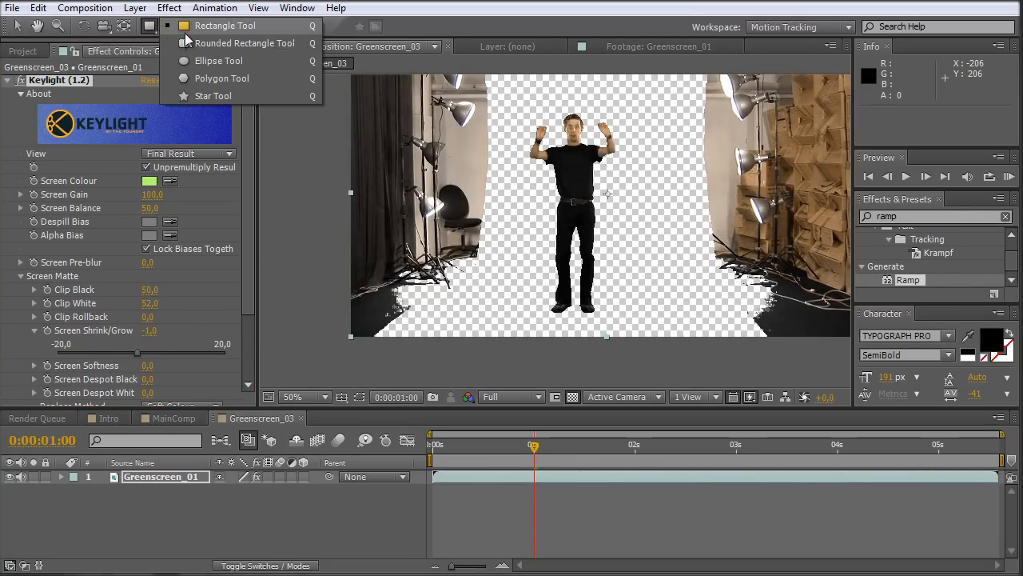
{"action": "left_click_drag", "start_coordinate": [494, 89], "coordinate": [538, 180]}
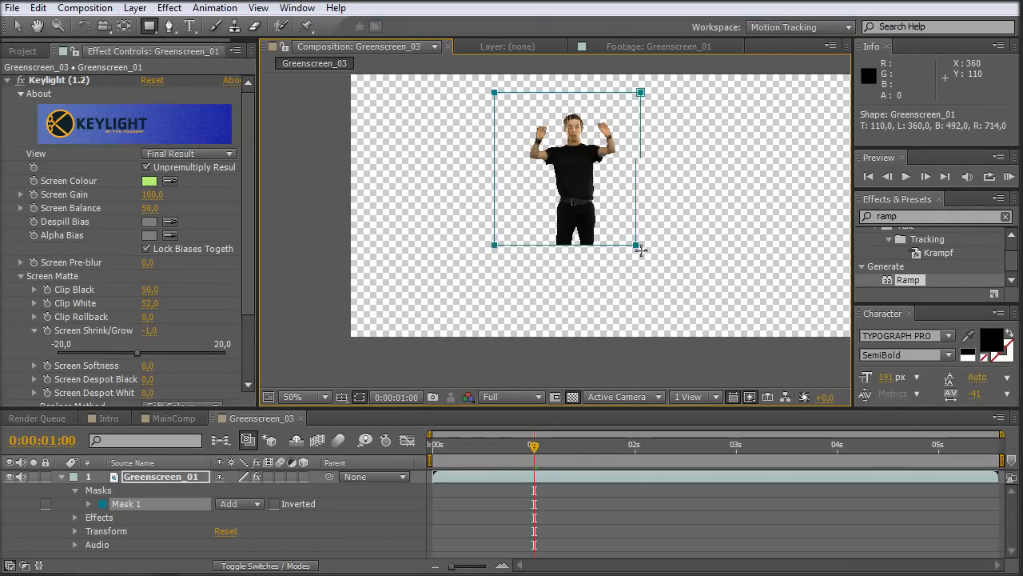
{"action": "left_click_drag", "start_coordinate": [641, 250], "coordinate": [652, 320]}
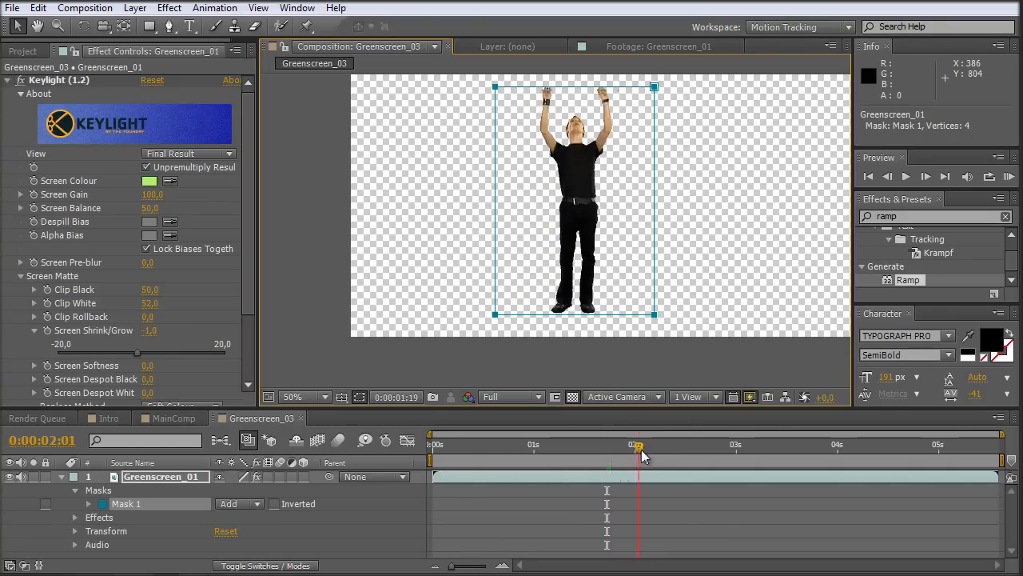
{"action": "left_click_drag", "start_coordinate": [639, 452], "coordinate": [898, 452]}
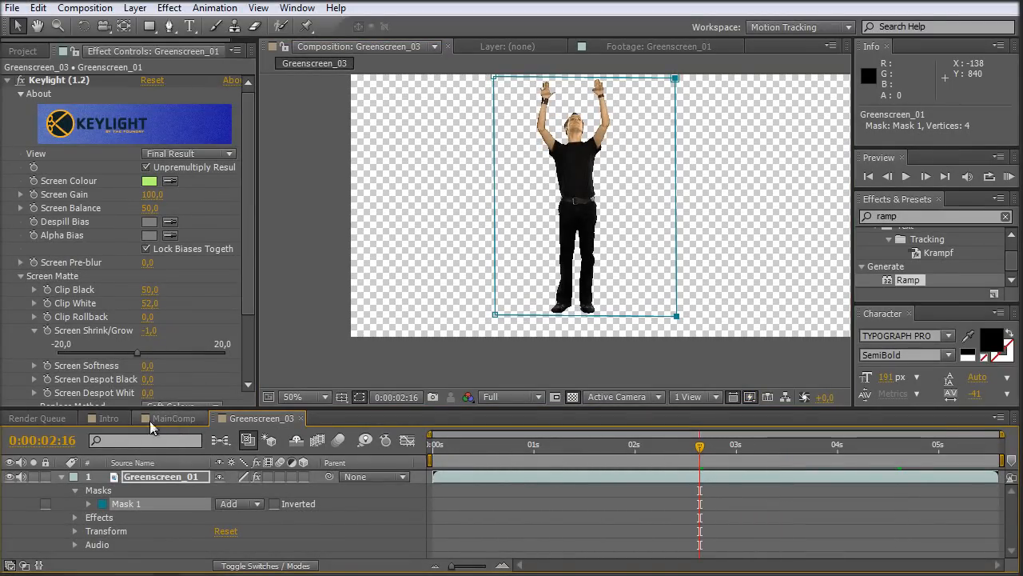
{"action": "left_click", "coordinate": [108, 417]}
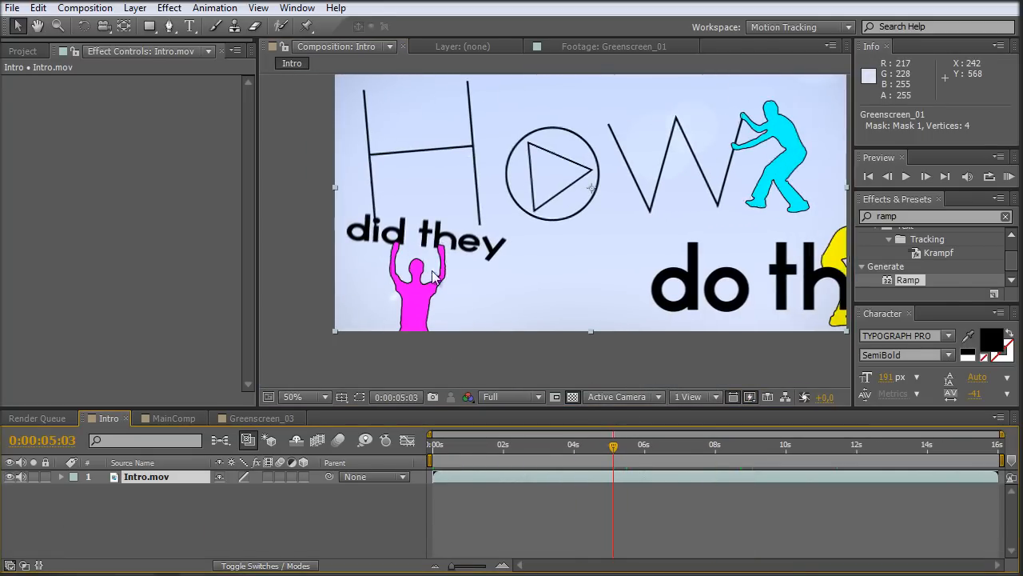
Step: Preview a later frame of Intro, then return to Greenscreen_03
{"action": "left_click", "coordinate": [672, 445]}
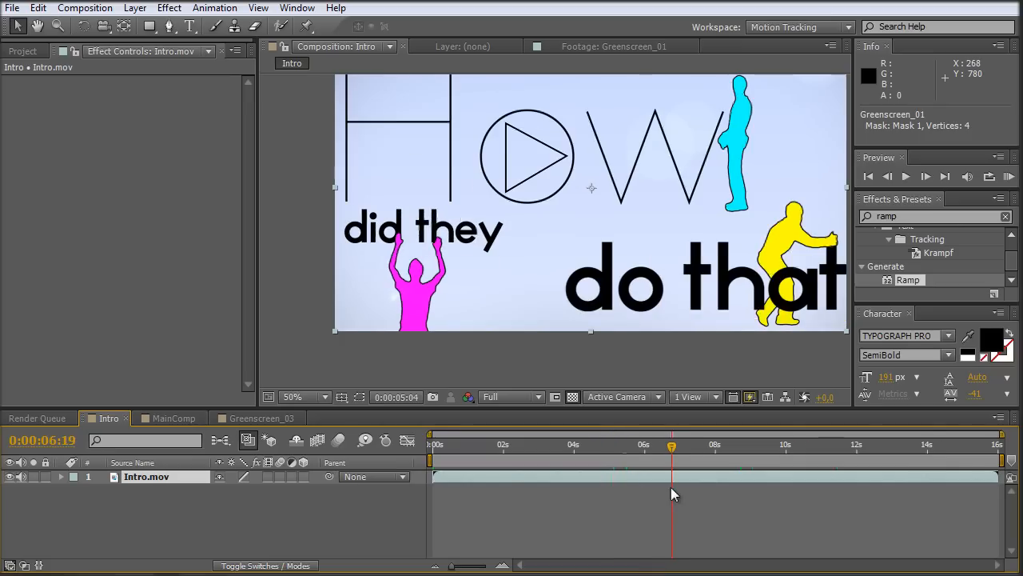
{"action": "left_click", "coordinate": [258, 418]}
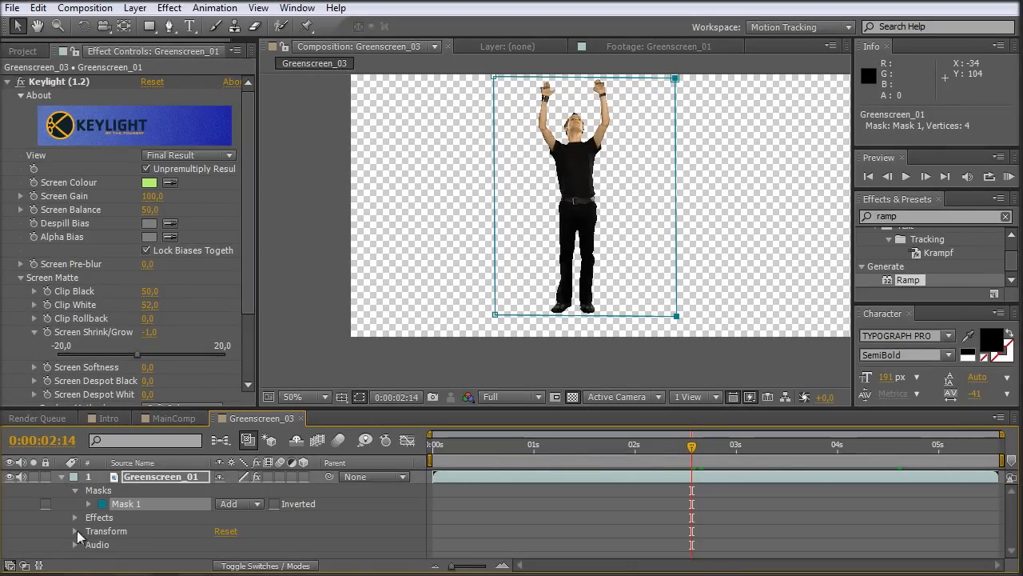
Step: Expand Greenscreen_01's Transform properties and park the time indicator near 0:00:03:13
{"action": "left_click", "coordinate": [75, 531]}
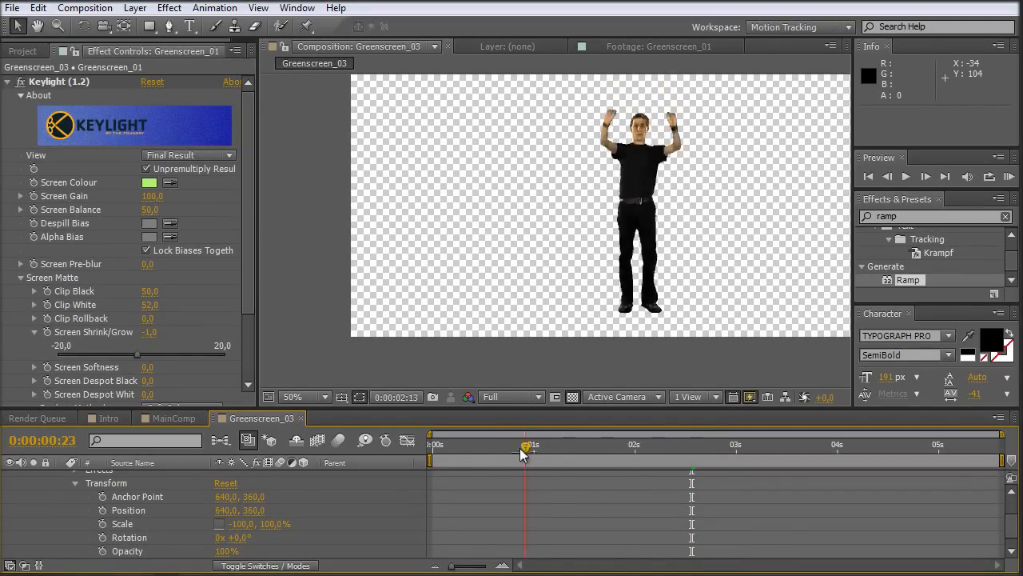
{"action": "left_click", "coordinate": [768, 445]}
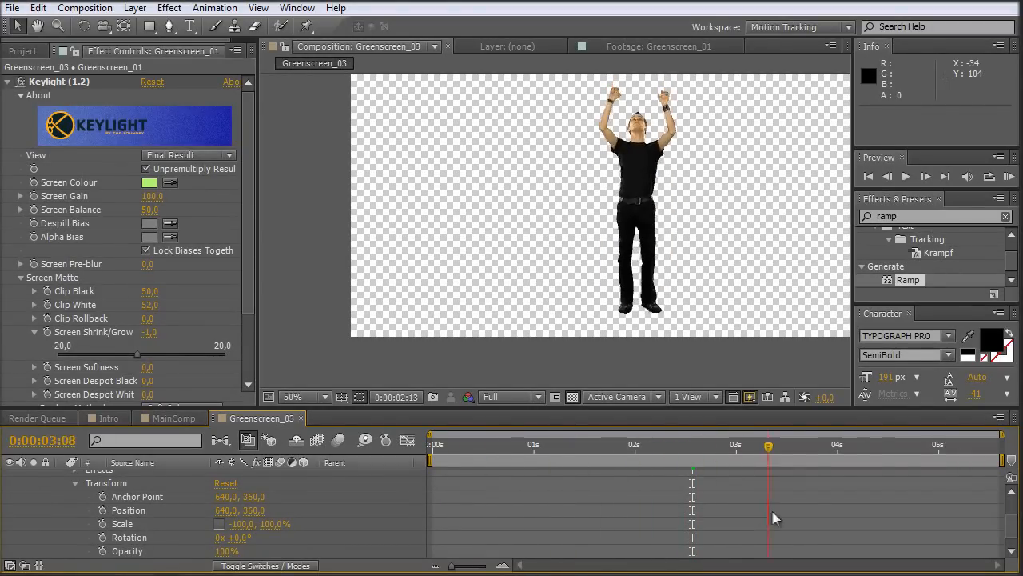
{"action": "left_click_drag", "start_coordinate": [767, 446], "coordinate": [866, 445]}
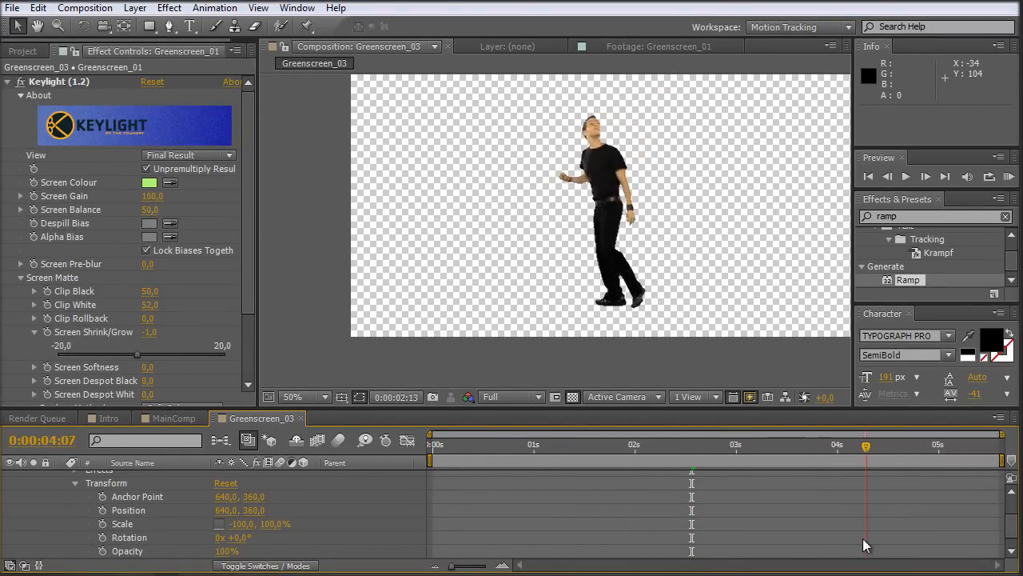
{"action": "left_click", "coordinate": [789, 445]}
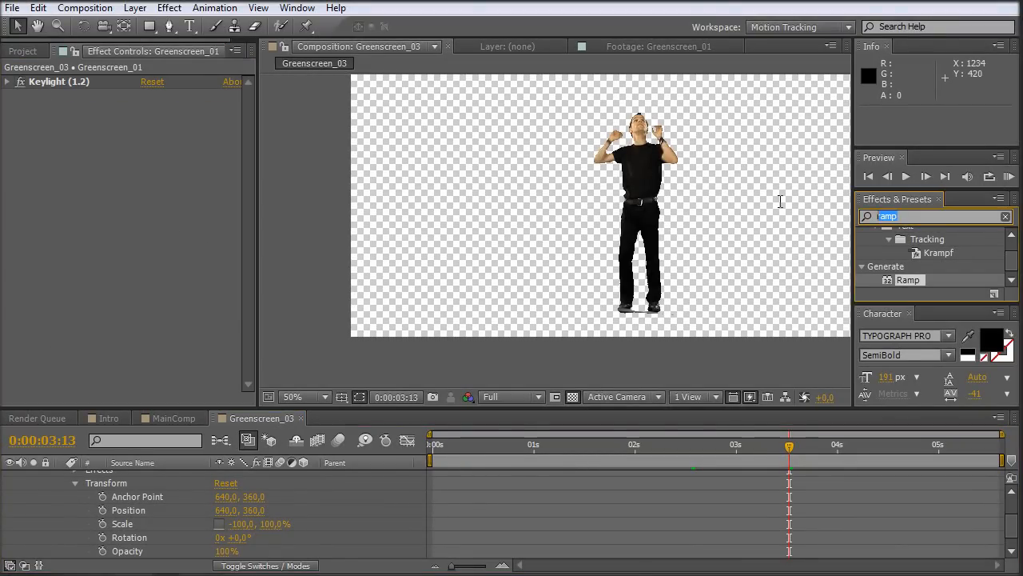
Step: Apply a red Fill effect to the keyed Greenscreen_01 figure, then clear the effects search
{"action": "type", "text": "f"}
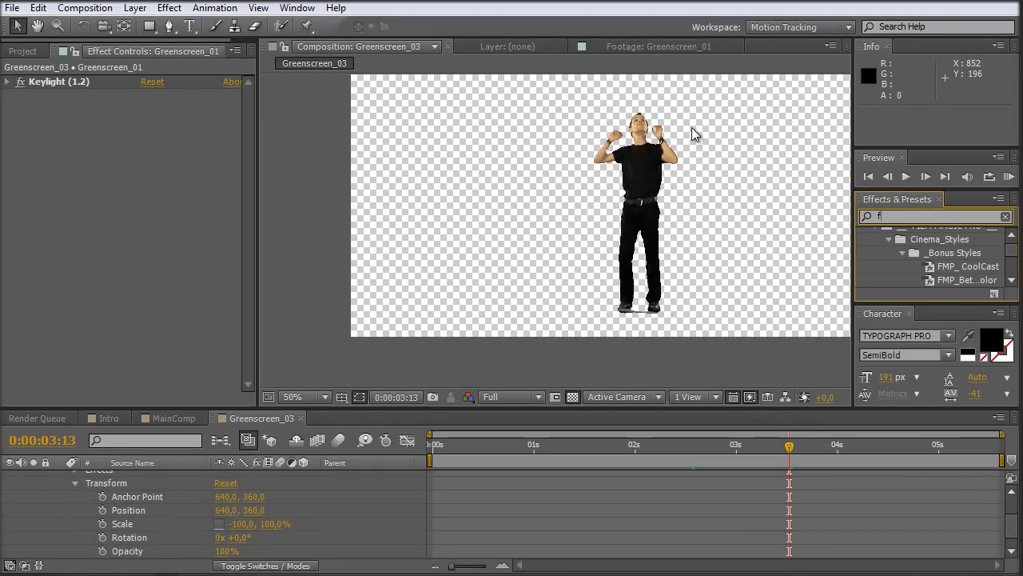
{"action": "type", "text": "ill"}
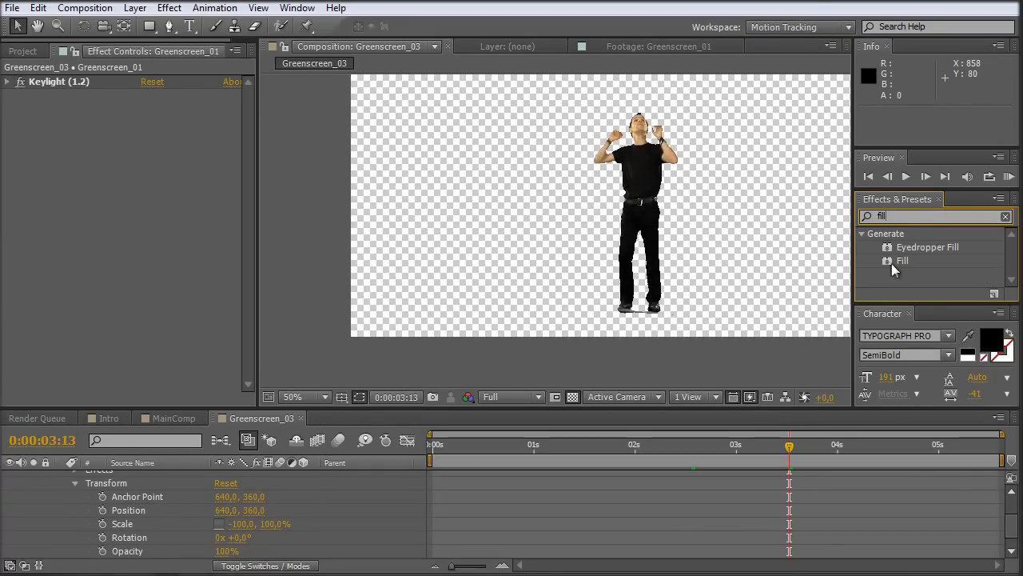
{"action": "double_click", "coordinate": [903, 260]}
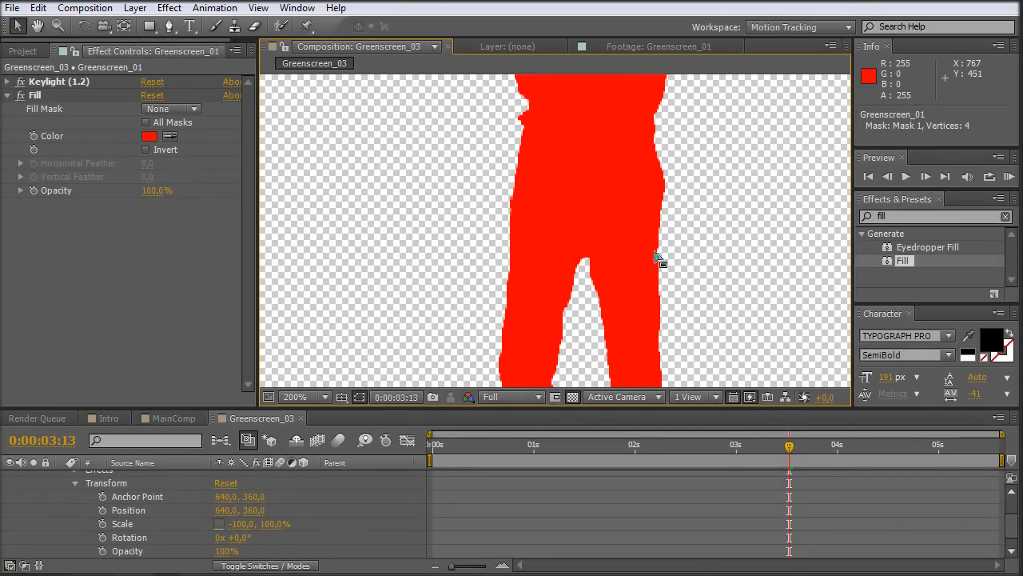
{"action": "mouse_move", "coordinate": [715, 235]}
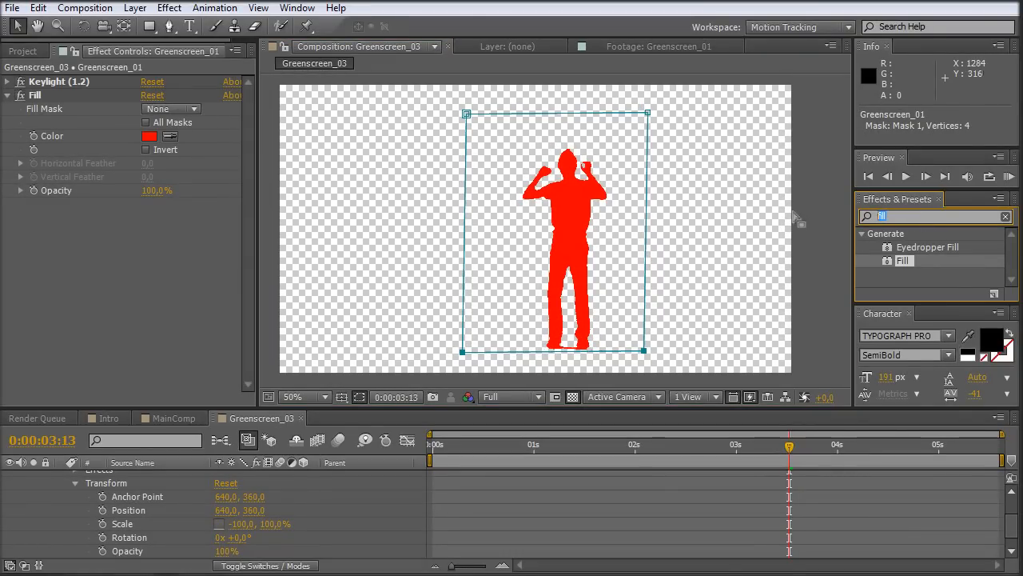
{"action": "left_click", "coordinate": [1005, 216]}
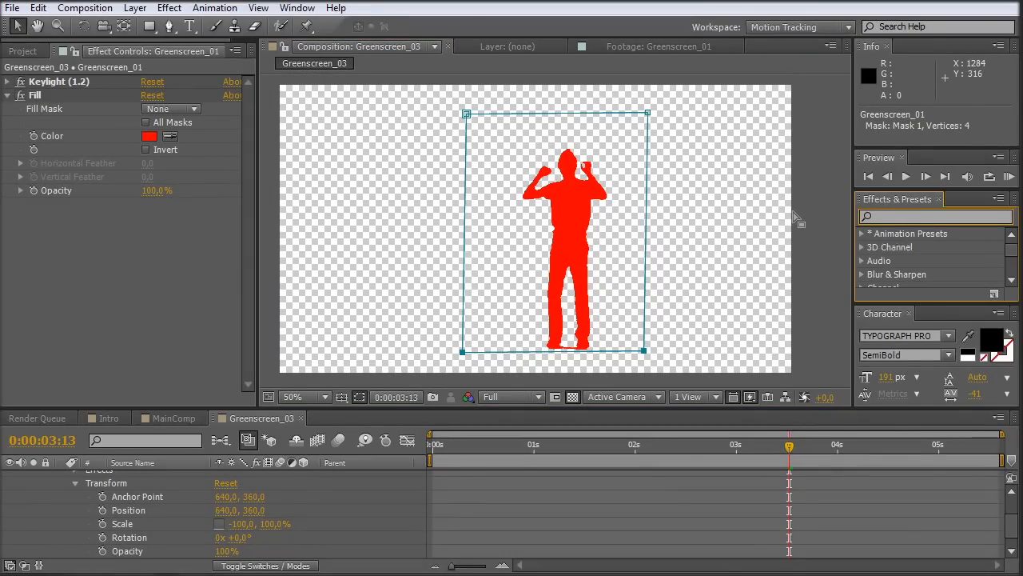
Step: Add a Matte Choker to the red figure and zoom in and back out to check edges
{"action": "type", "text": "choker"}
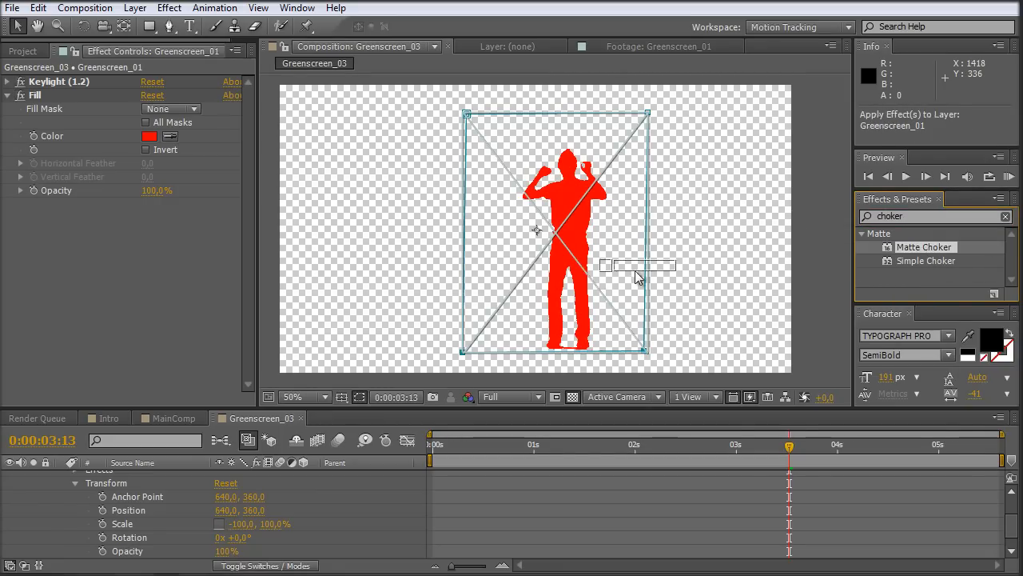
{"action": "double_click", "coordinate": [925, 246]}
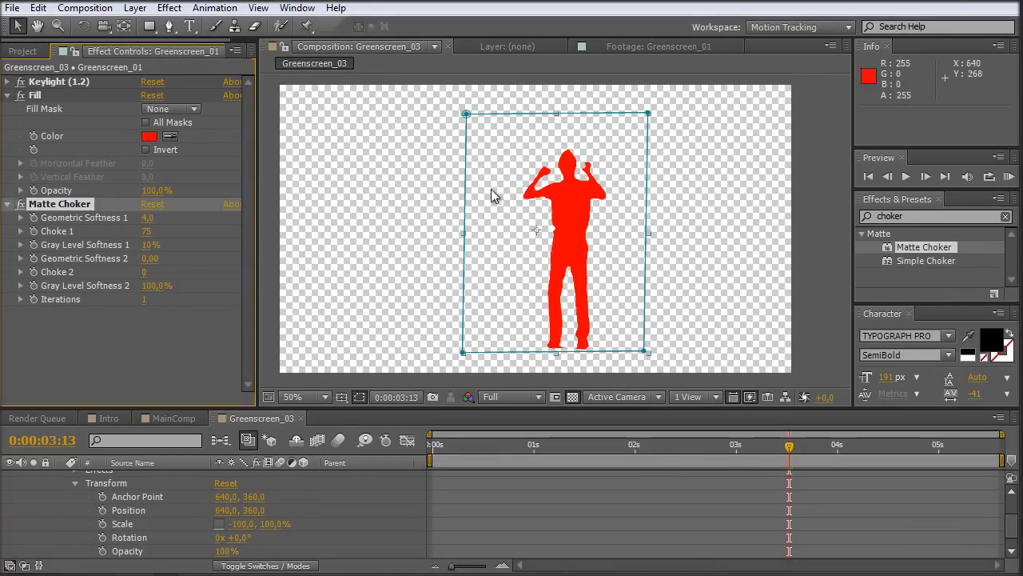
{"action": "left_click", "coordinate": [292, 397]}
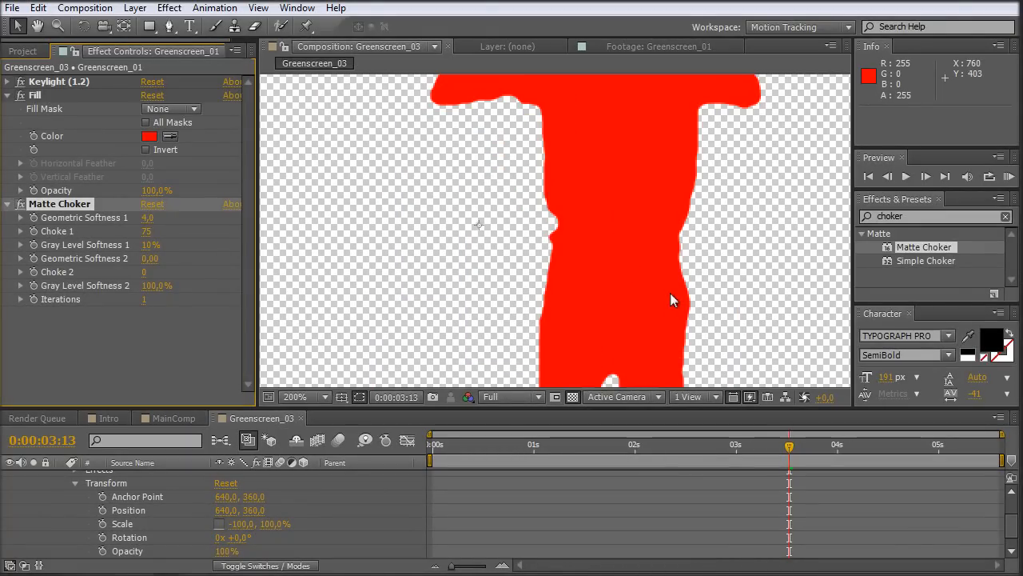
{"action": "left_click", "coordinate": [292, 396]}
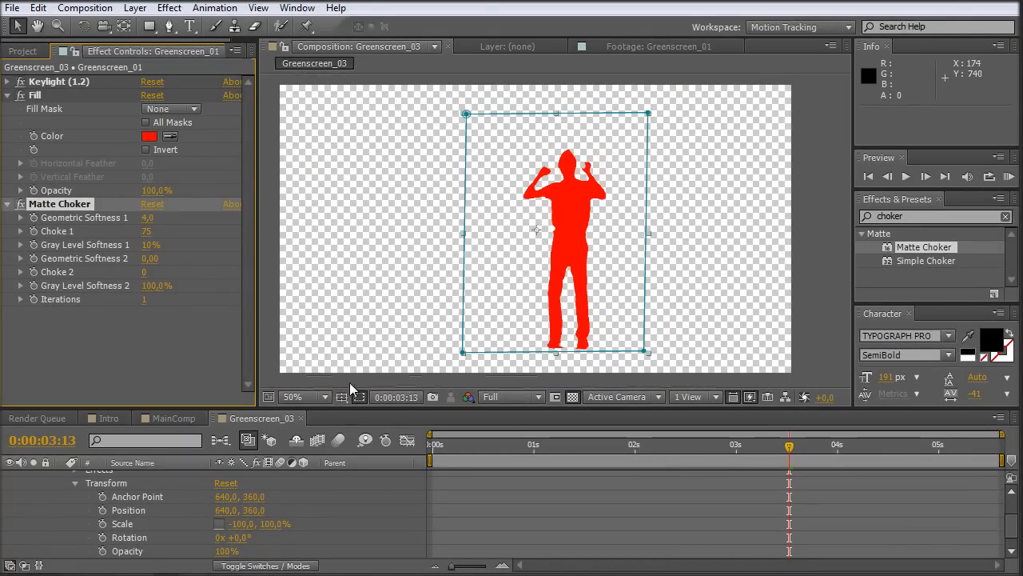
{"action": "mouse_move", "coordinate": [392, 198]}
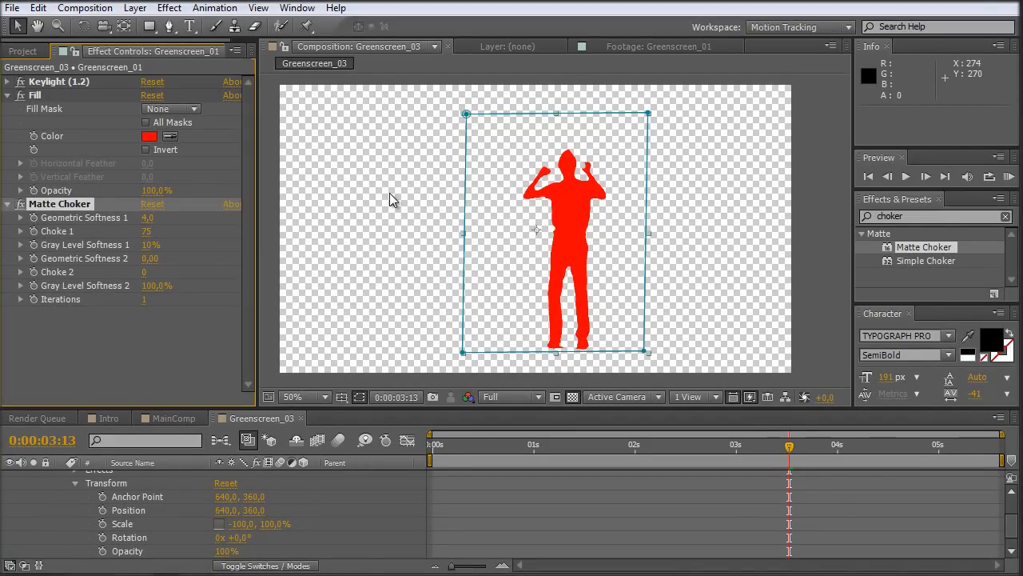
{"action": "mouse_move", "coordinate": [492, 192]}
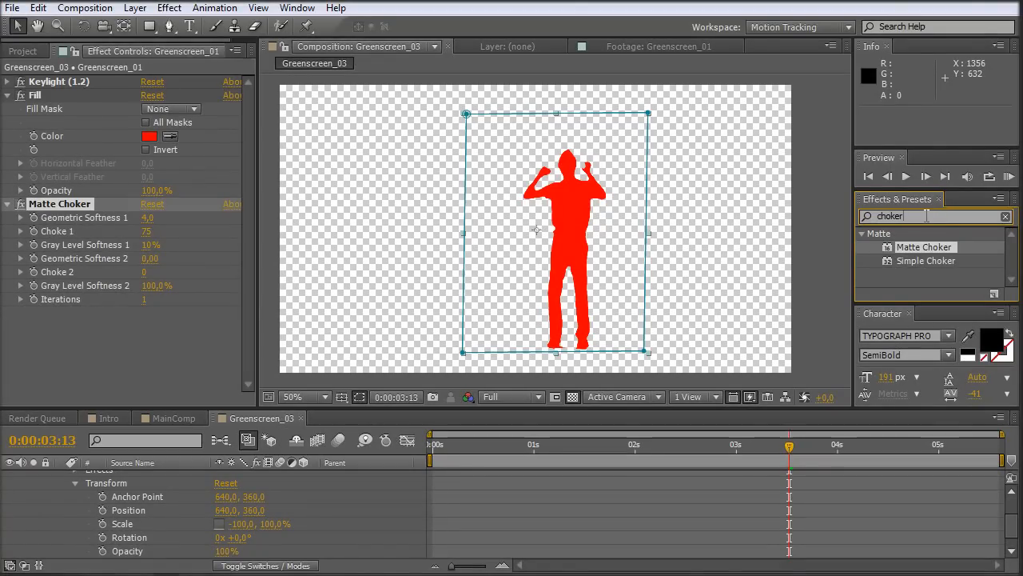
Step: Search the effects for 'glow' and adjust the viewer to inspect the figure
{"action": "double_click", "coordinate": [892, 216]}
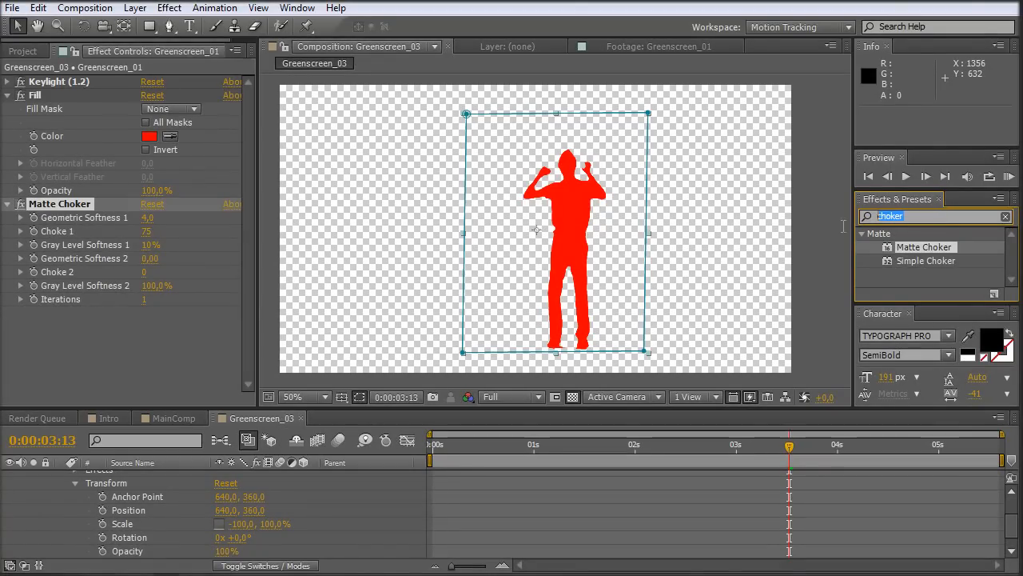
{"action": "type", "text": "g"}
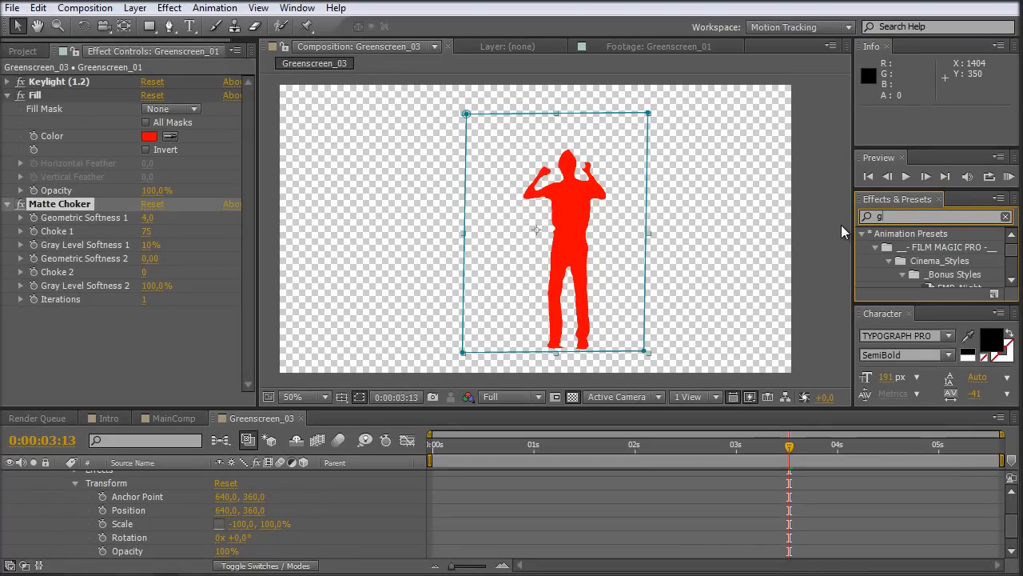
{"action": "type", "text": "glow"}
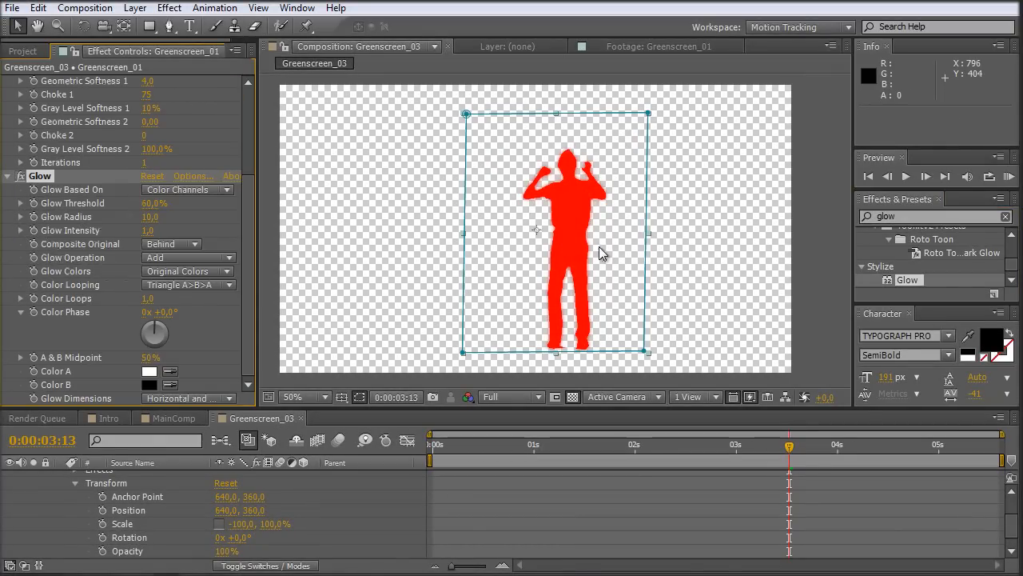
{"action": "left_click", "coordinate": [292, 397]}
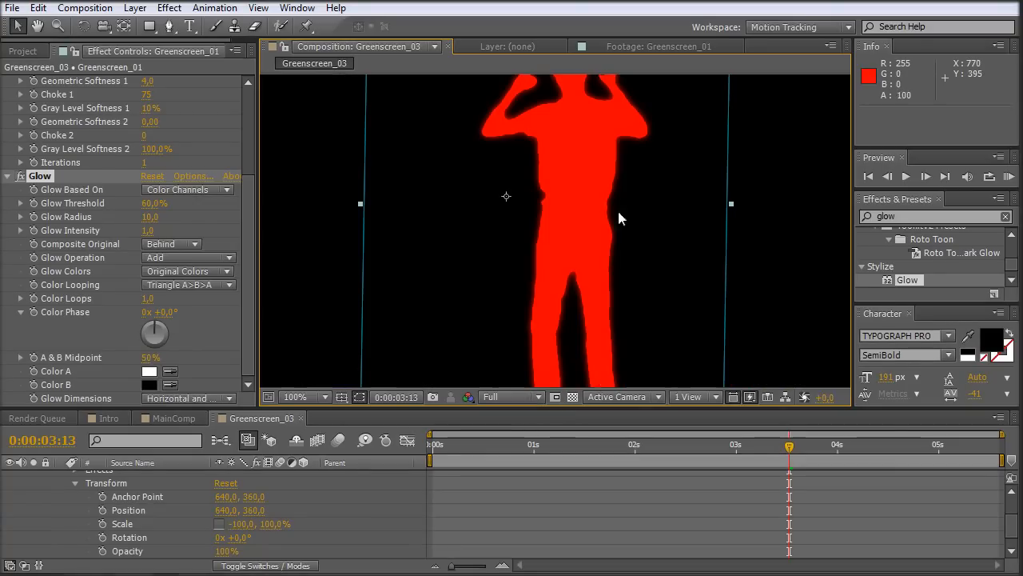
{"action": "mouse_move", "coordinate": [630, 287]}
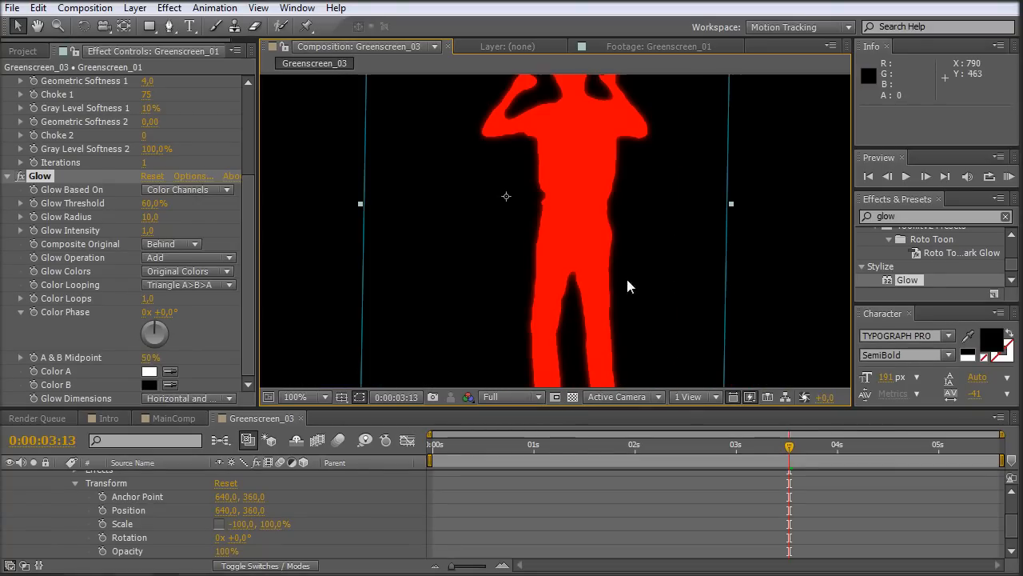
{"action": "left_click", "coordinate": [571, 397]}
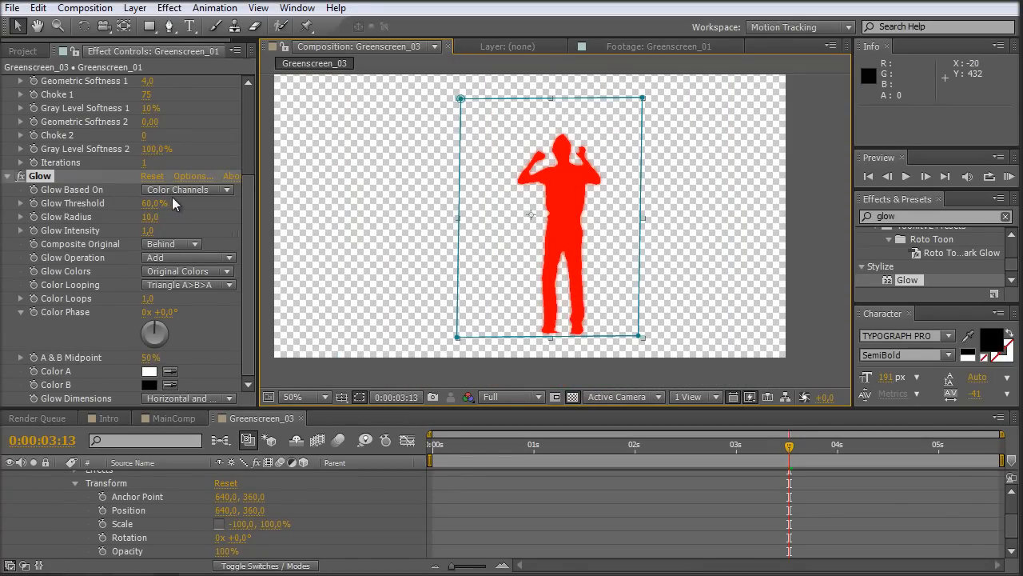
Step: Set the Glow to Alpha Channel with black Color A and intensity 8
{"action": "left_click", "coordinate": [188, 189]}
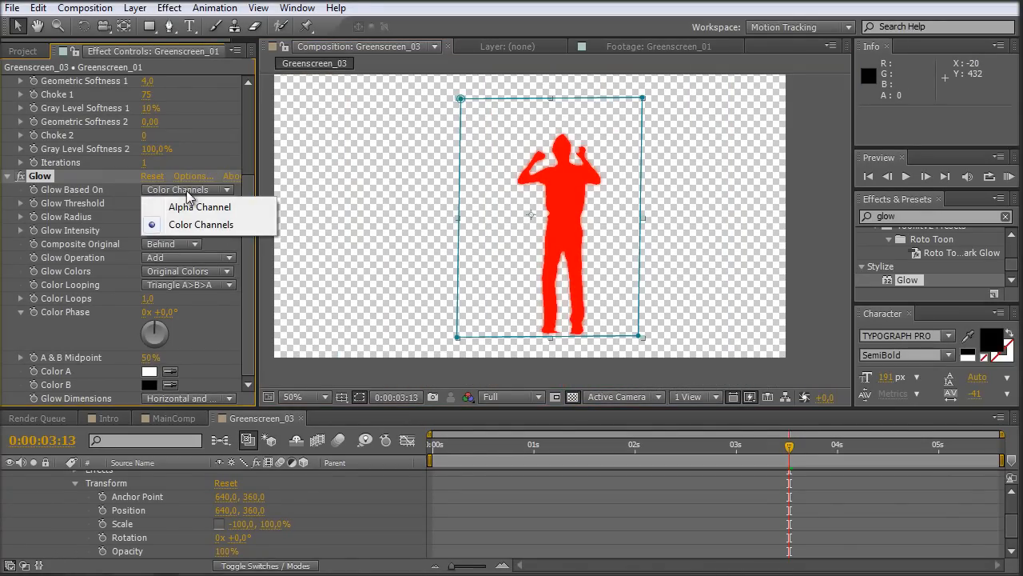
{"action": "left_click", "coordinate": [199, 206]}
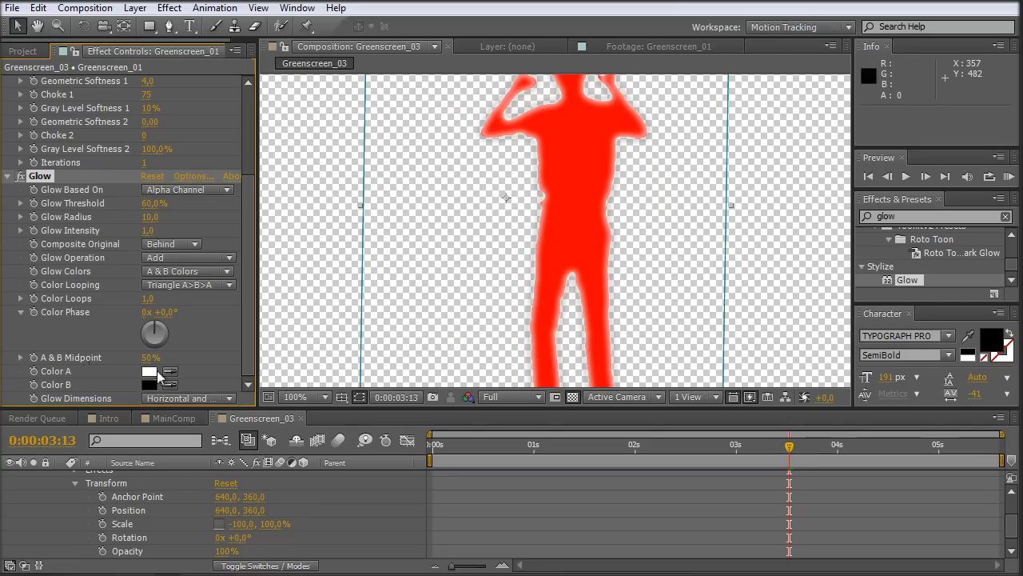
{"action": "left_click", "coordinate": [149, 371]}
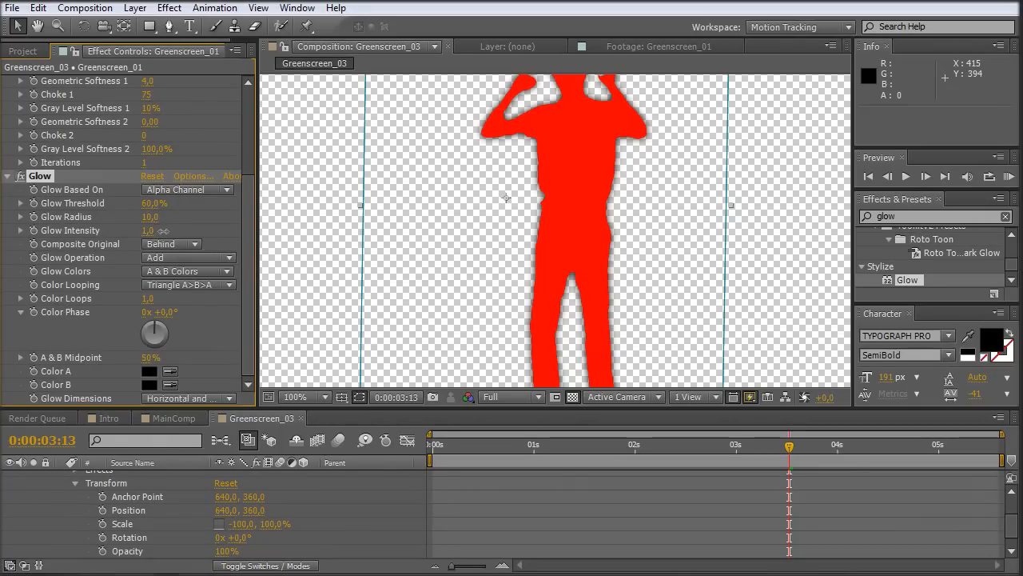
{"action": "left_click", "coordinate": [156, 230]}
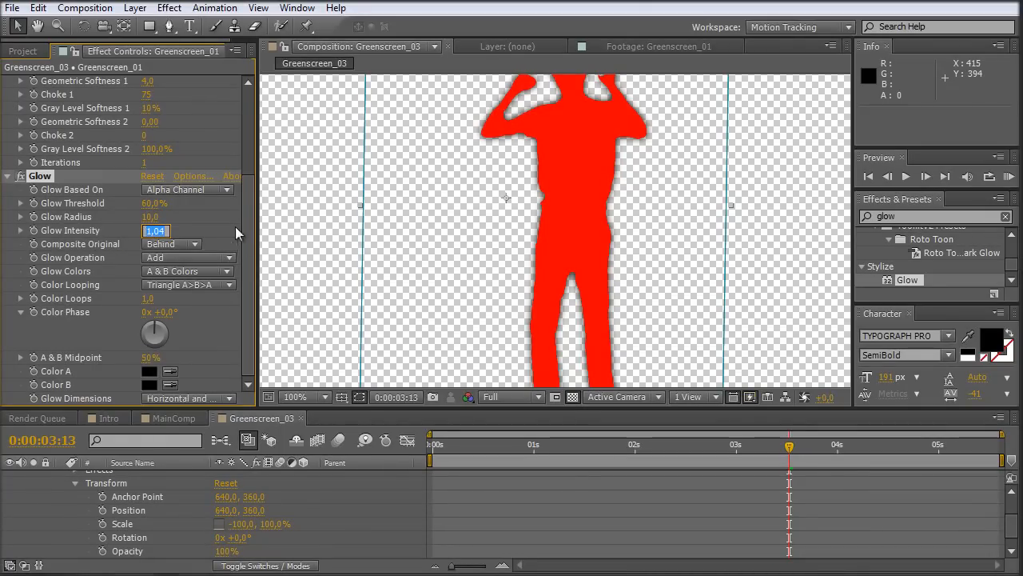
{"action": "type", "text": "8,0"}
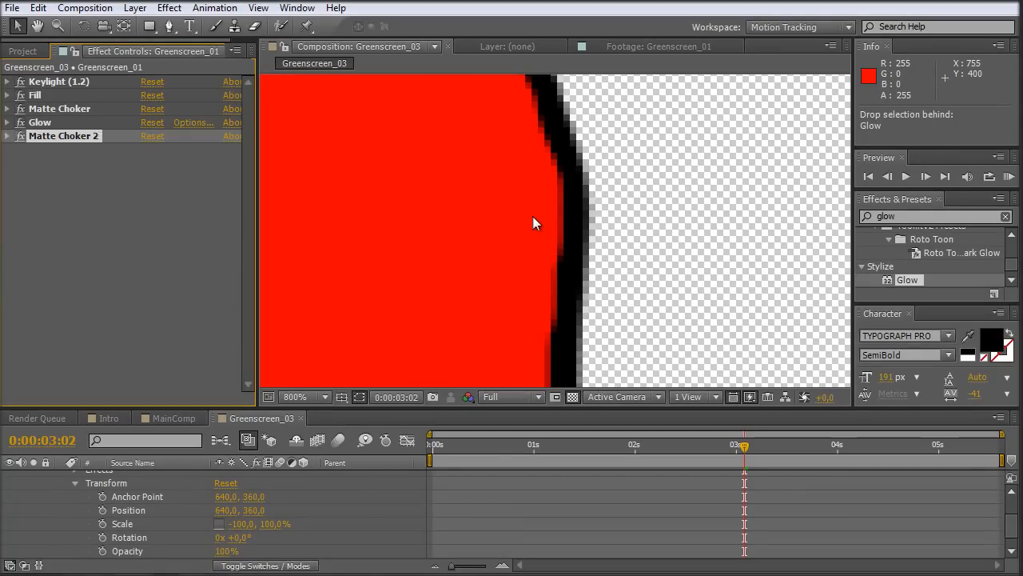
Step: Return the viewer to 50% to see the whole black-outlined red figure
{"action": "left_click", "coordinate": [304, 396]}
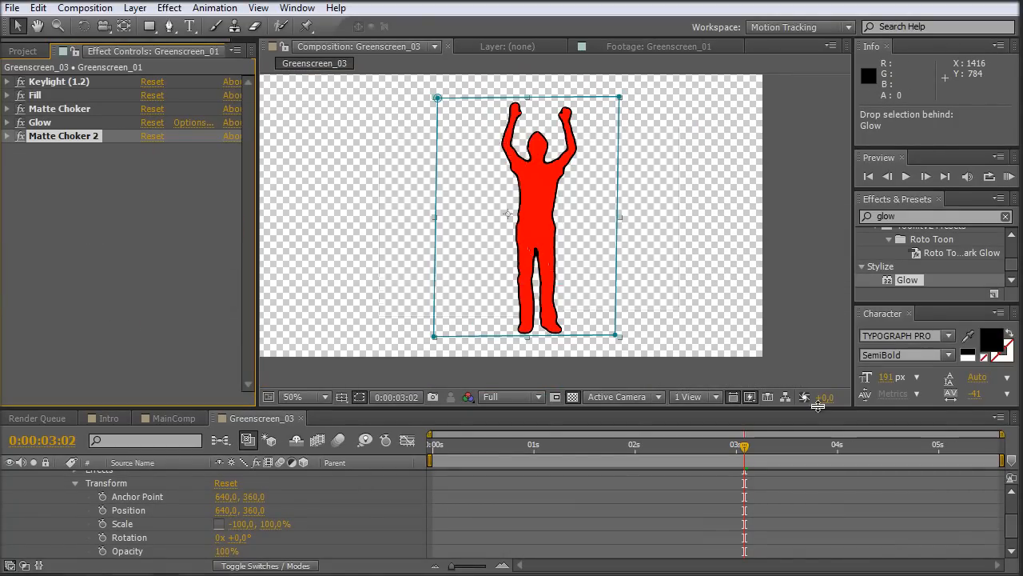
{"action": "left_click", "coordinate": [173, 417]}
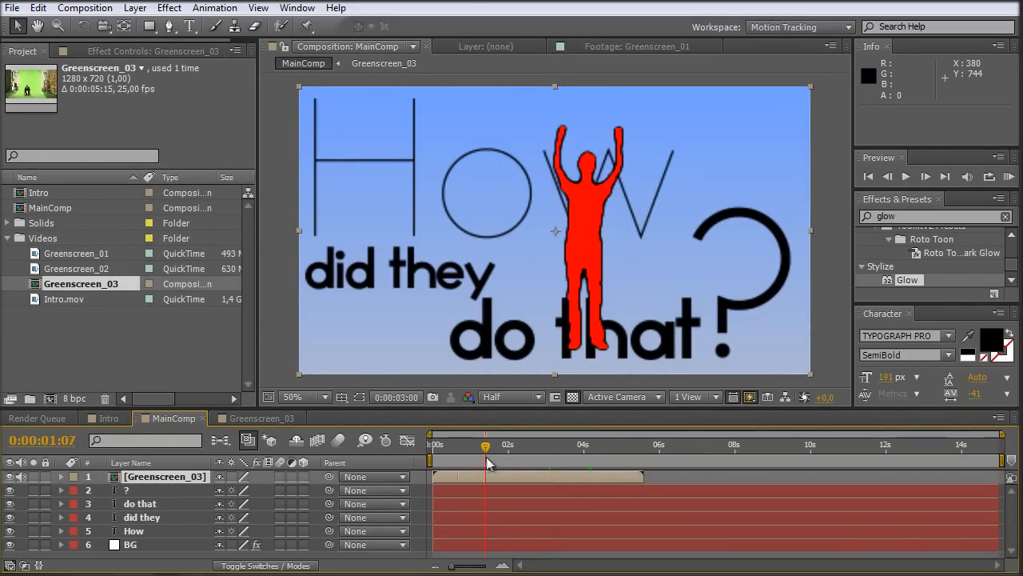
Step: Move Greenscreen_03 to the lower left beneath 'did they' and scrub back to check the pose
{"action": "left_click_drag", "start_coordinate": [485, 445], "coordinate": [478, 445]}
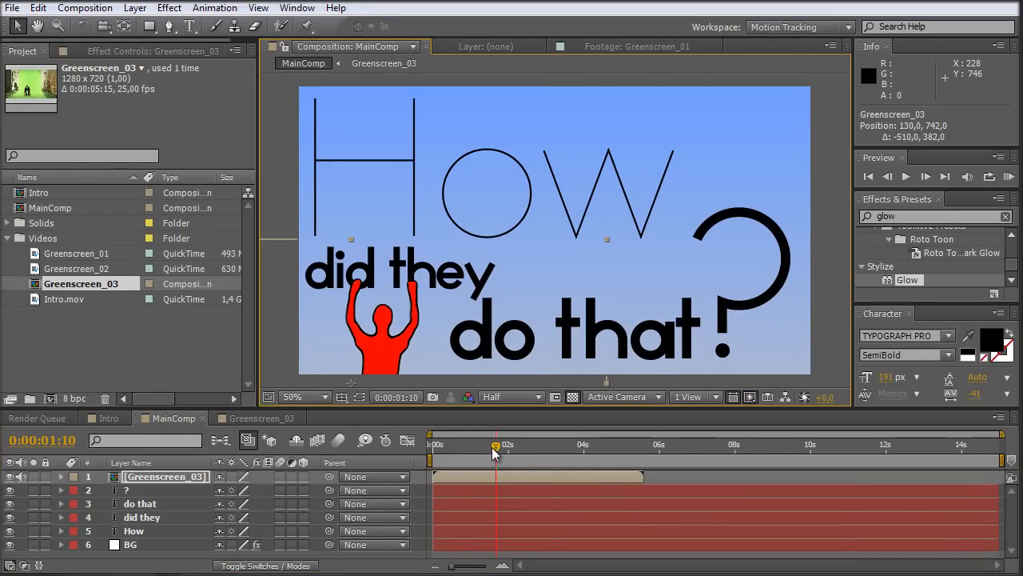
{"action": "left_click_drag", "start_coordinate": [496, 452], "coordinate": [472, 452]}
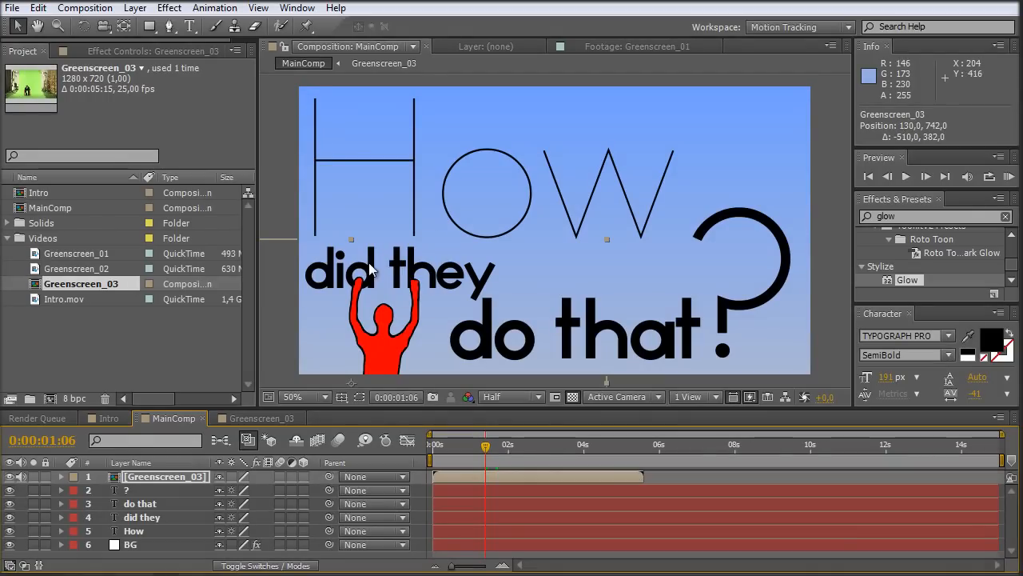
{"action": "mouse_move", "coordinate": [500, 478]}
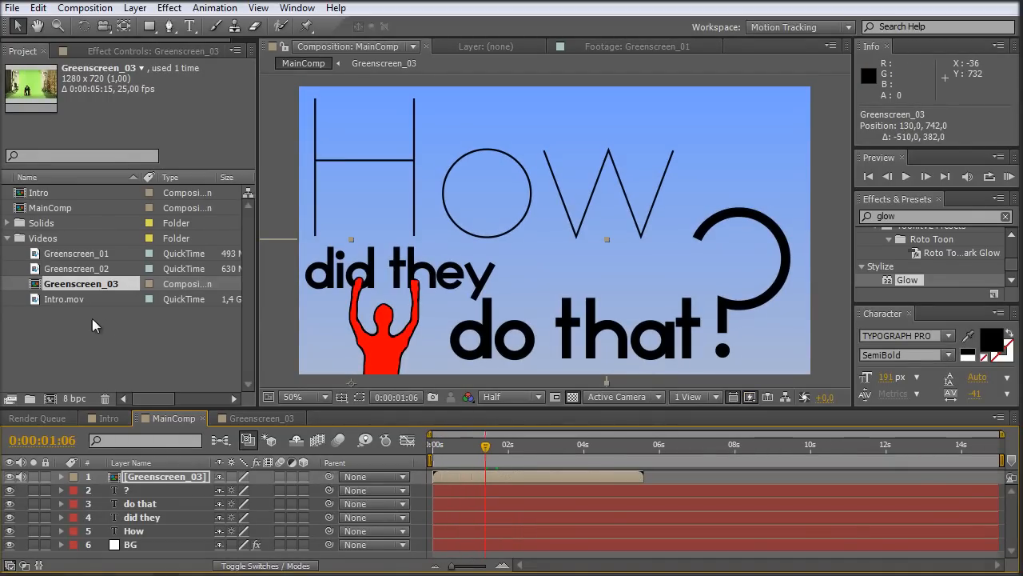
{"action": "left_click", "coordinate": [76, 268]}
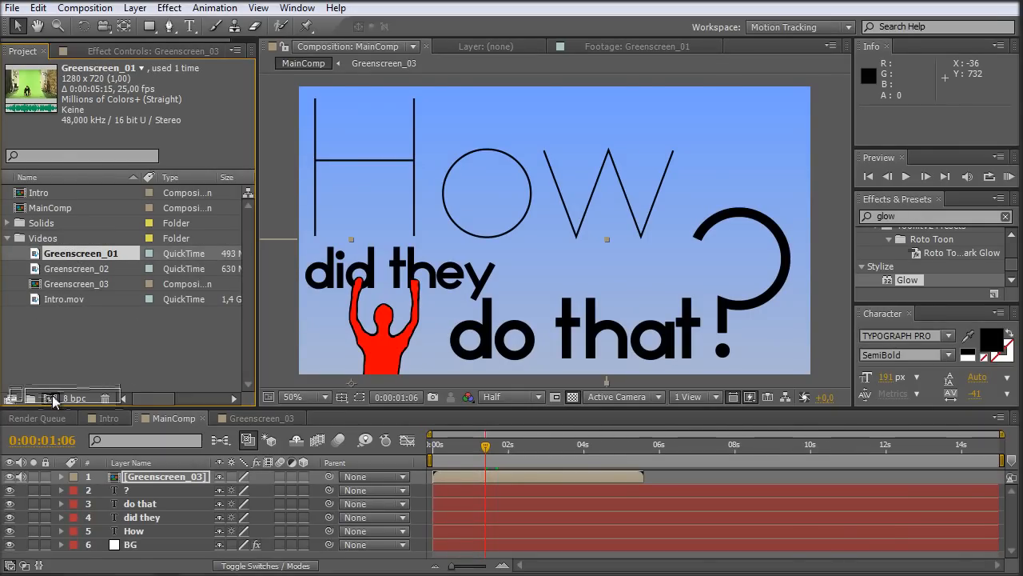
Step: Create a new composition named 'tracking comp' from the Greenscreen_01 footage
{"action": "left_click", "coordinate": [360, 418]}
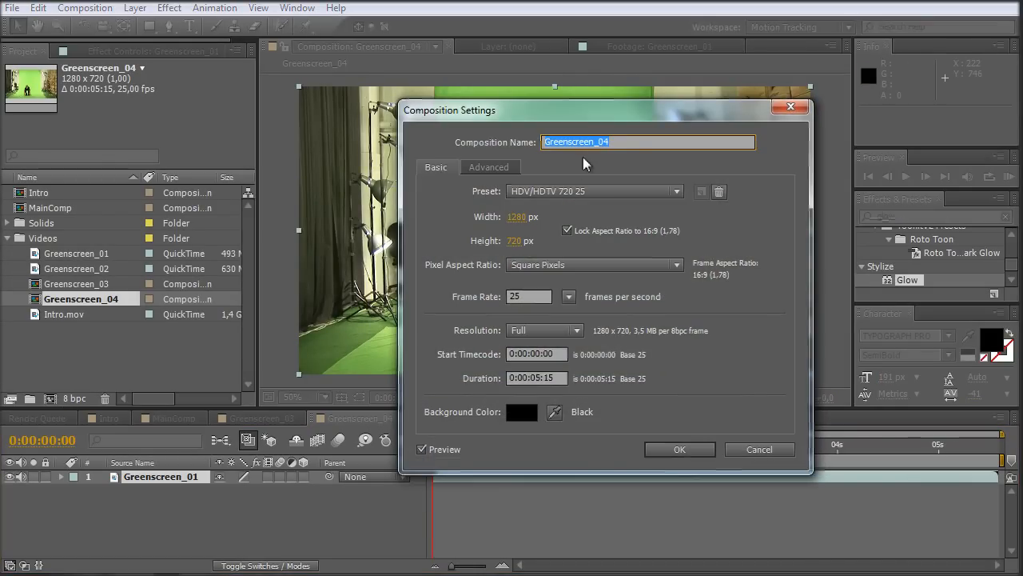
{"action": "type", "text": "t"}
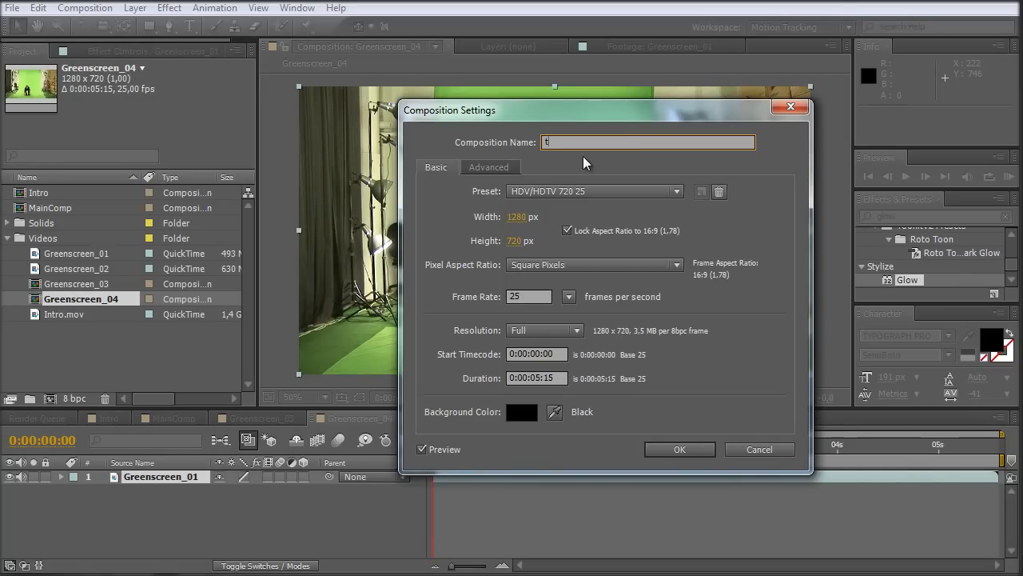
{"action": "type", "text": "racking com"}
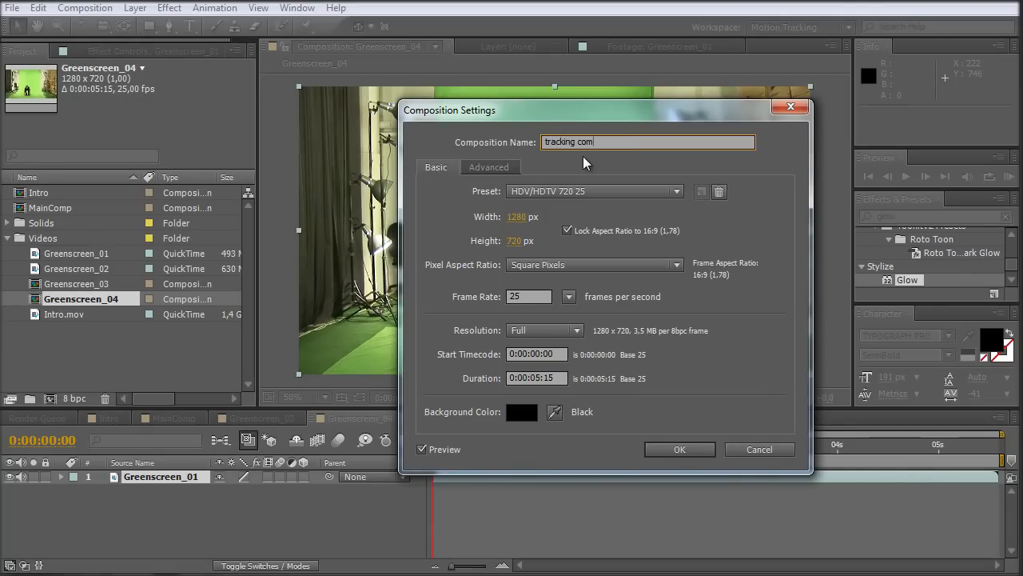
{"action": "left_click", "coordinate": [679, 449]}
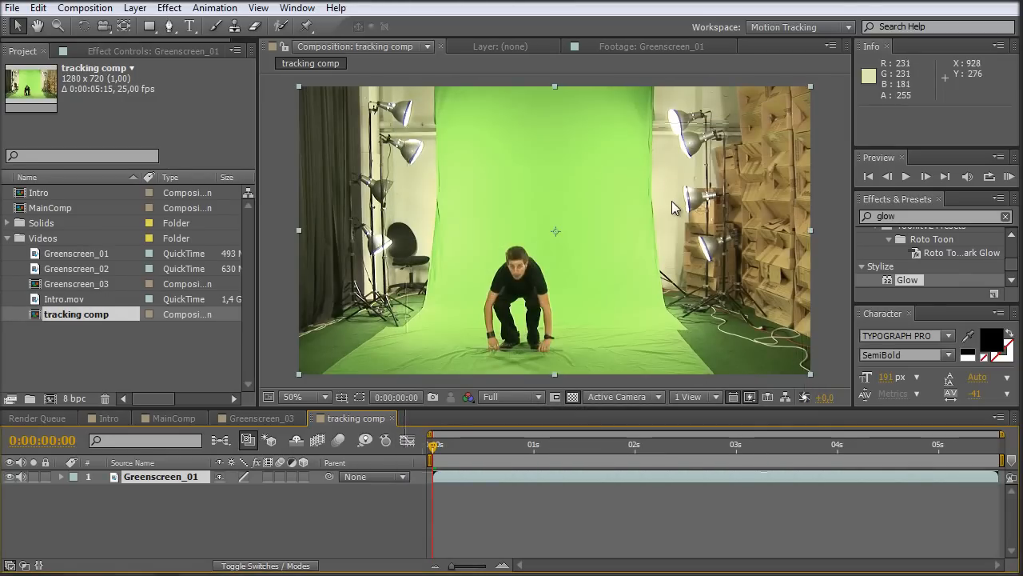
{"action": "left_click", "coordinate": [134, 8]}
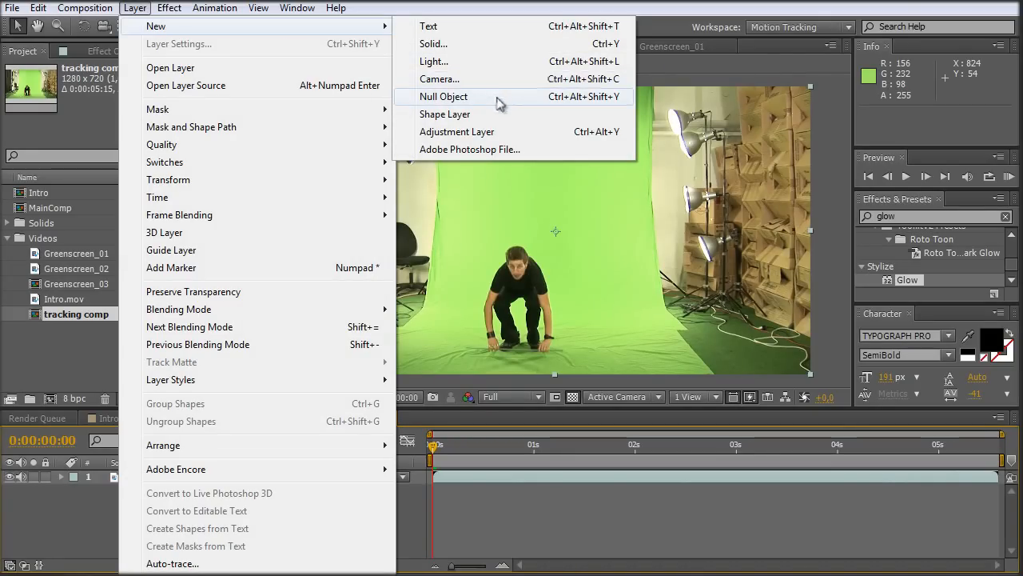
Step: Add a null object named 'tracking data' above Greenscreen_01
{"action": "left_click", "coordinate": [444, 96]}
{"action": "type", "text": "tracking data"}
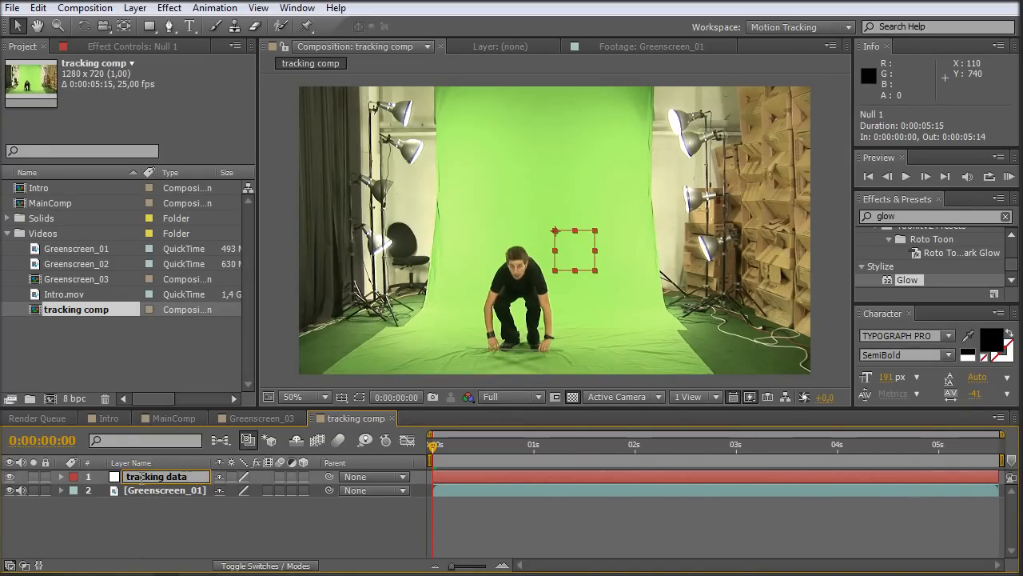
{"action": "left_click", "coordinate": [165, 490]}
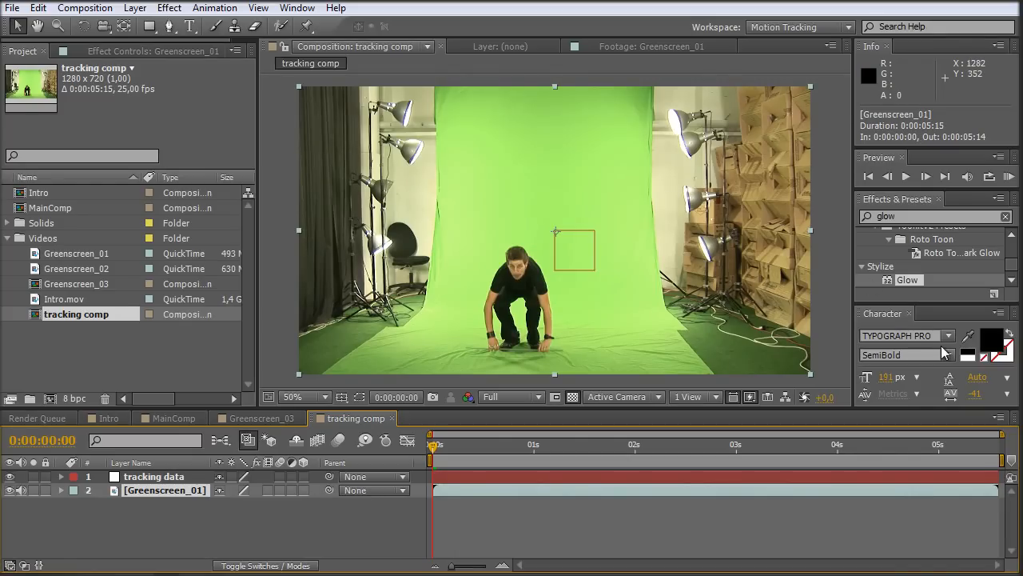
{"action": "left_click", "coordinate": [297, 7]}
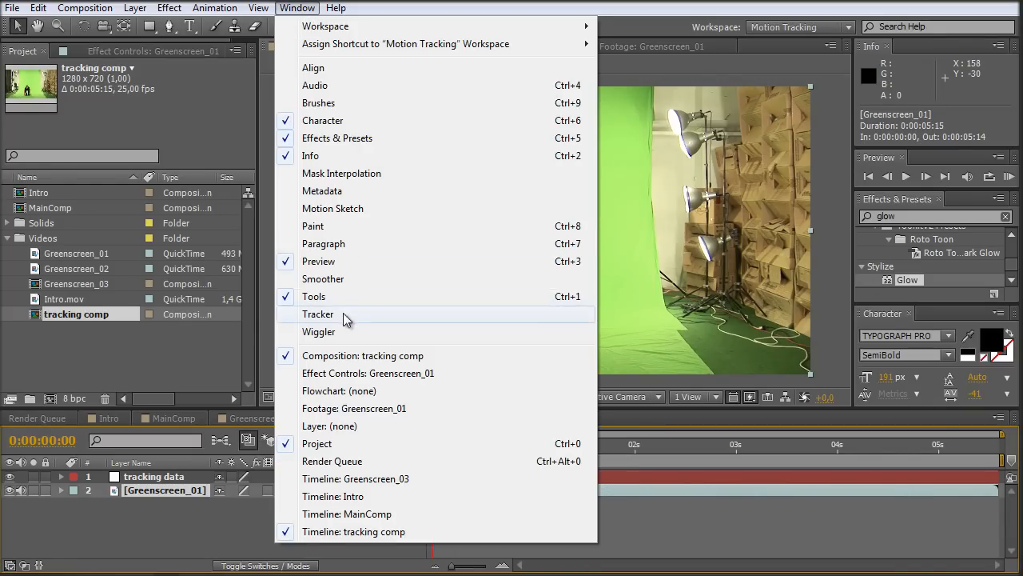
Step: Track position and rotation on Greenscreen_01 with the 'tracking data' null as target
{"action": "left_click", "coordinate": [318, 314]}
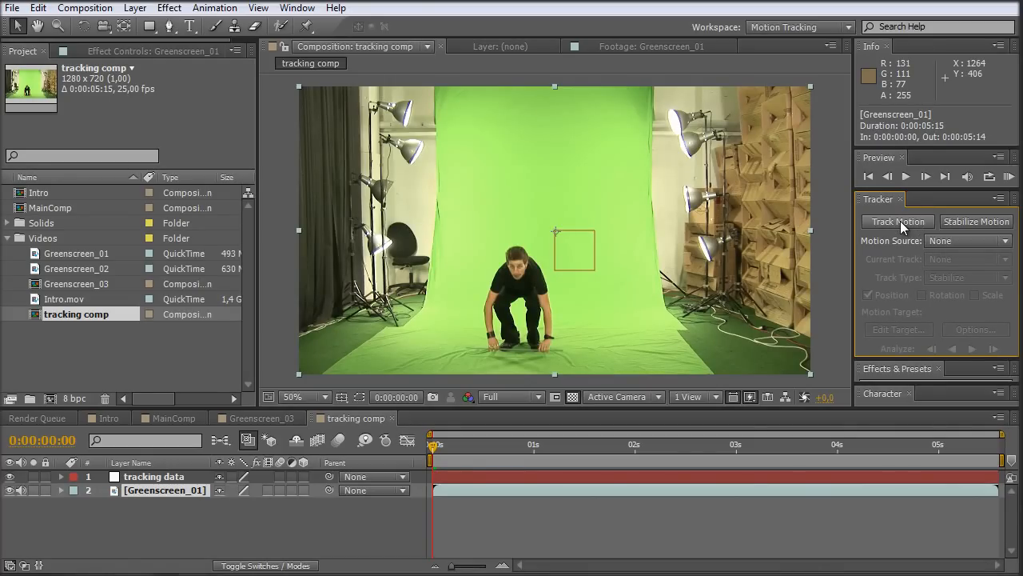
{"action": "left_click", "coordinate": [898, 221]}
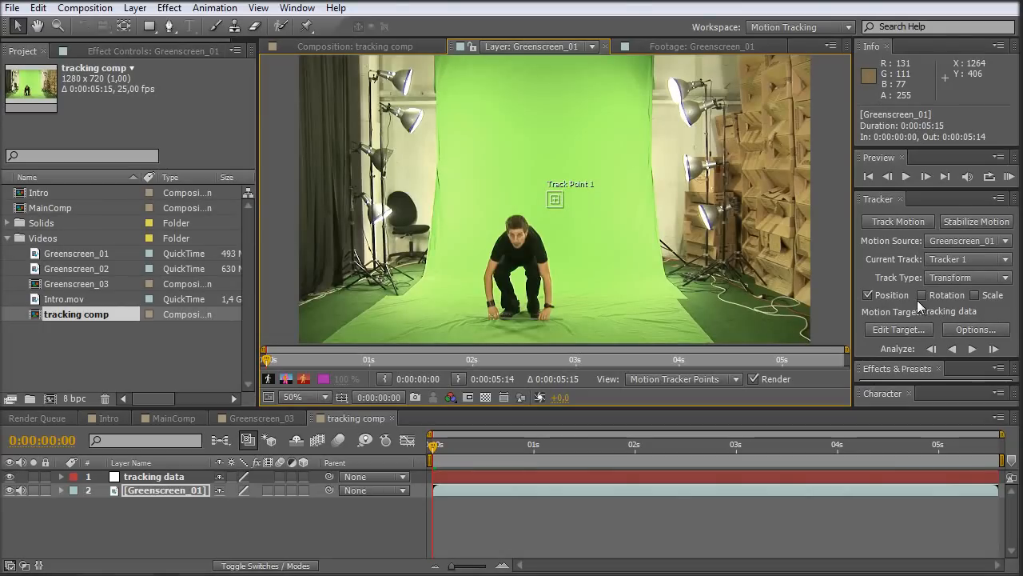
{"action": "left_click", "coordinate": [921, 295]}
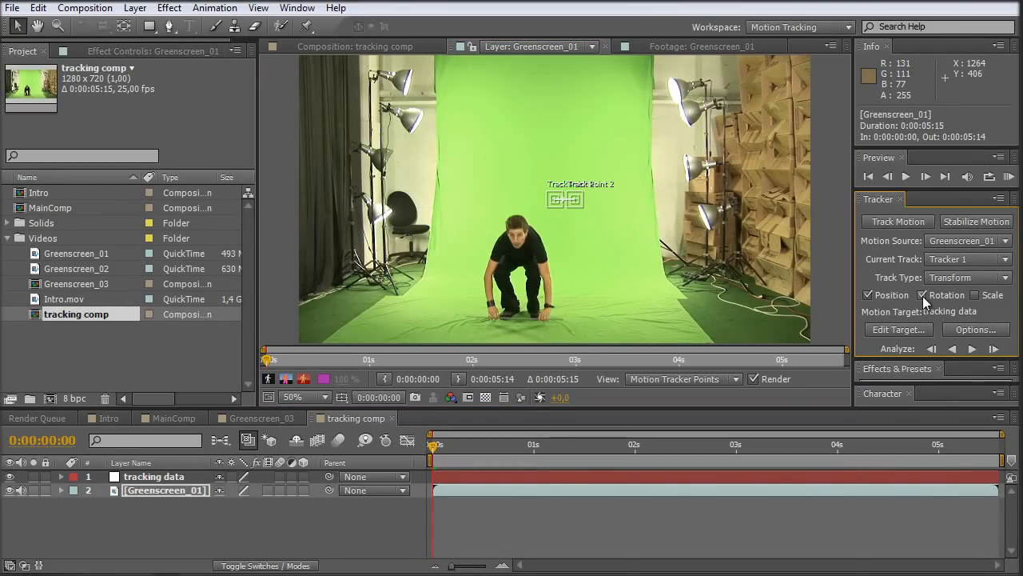
{"action": "left_click", "coordinate": [899, 329]}
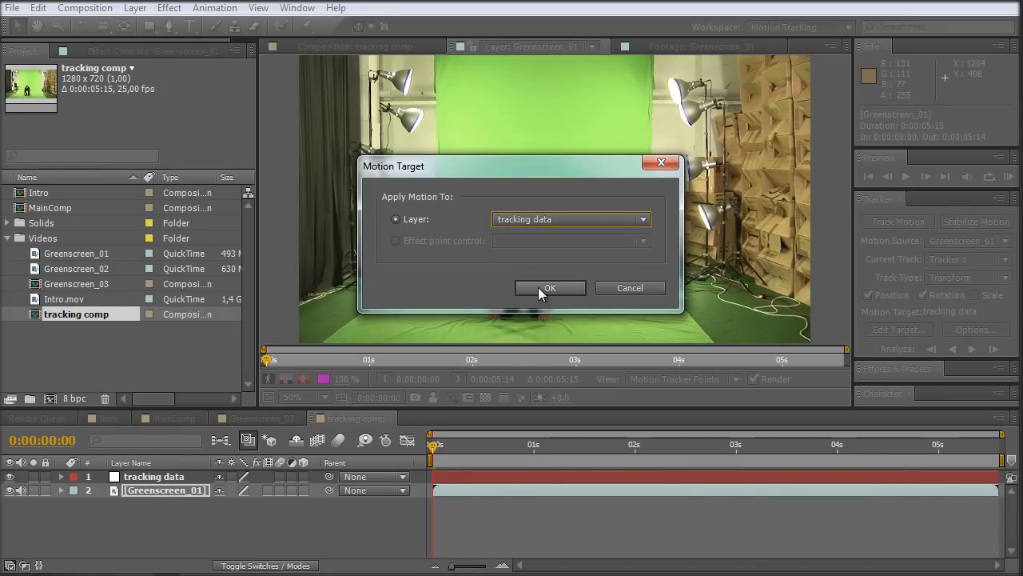
{"action": "left_click", "coordinate": [550, 288]}
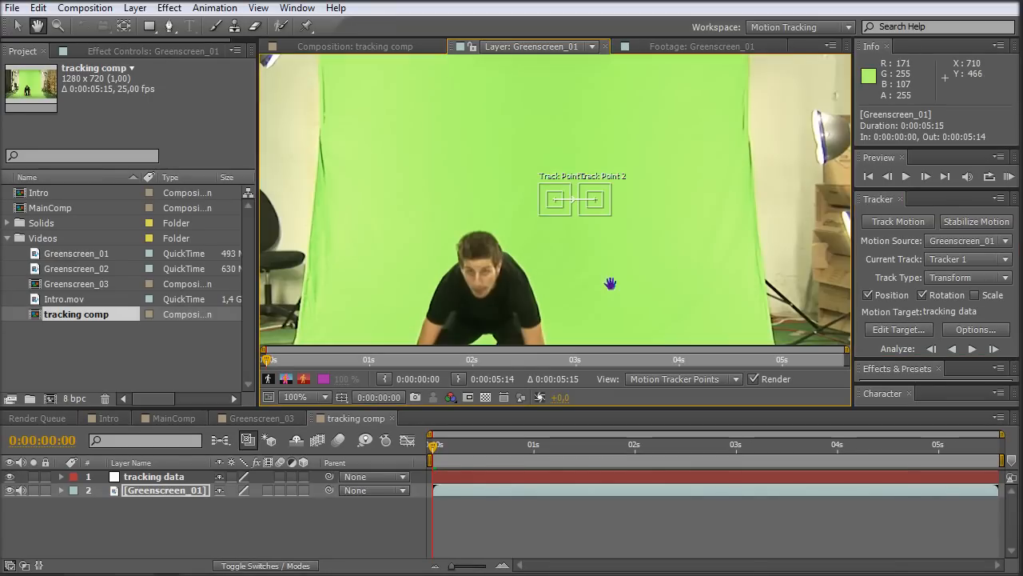